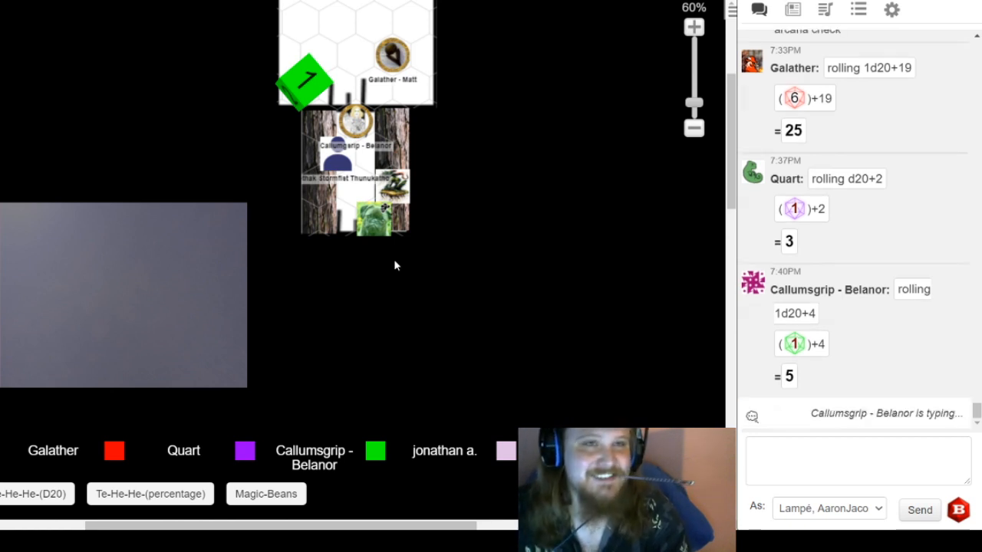
- Scroll the chat log down to follow Belanor's 2d4+1 damage roll totalling 7
{"action": "scroll", "scroll_direction": "down", "scroll_amount": 3}
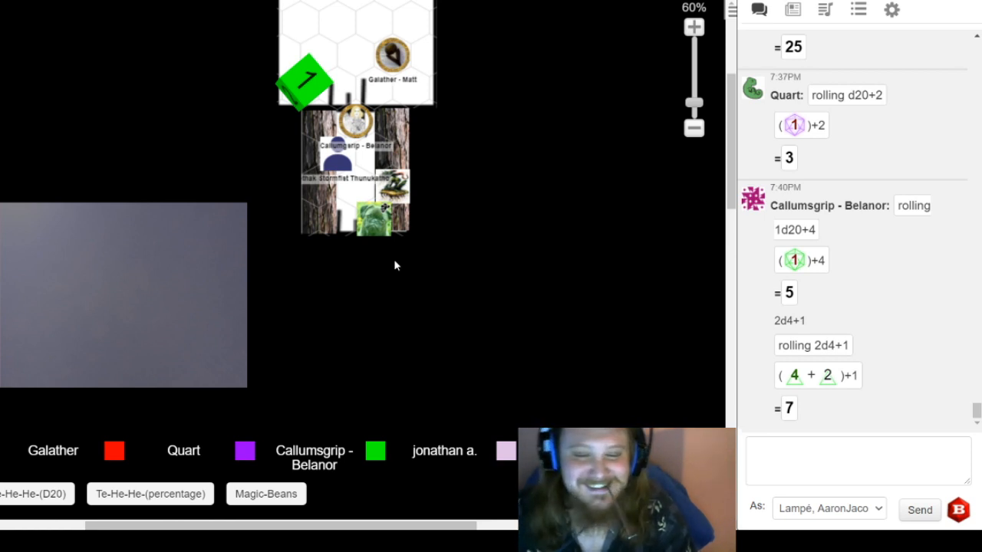
{"action": "mouse_move", "coordinate": [341, 269]}
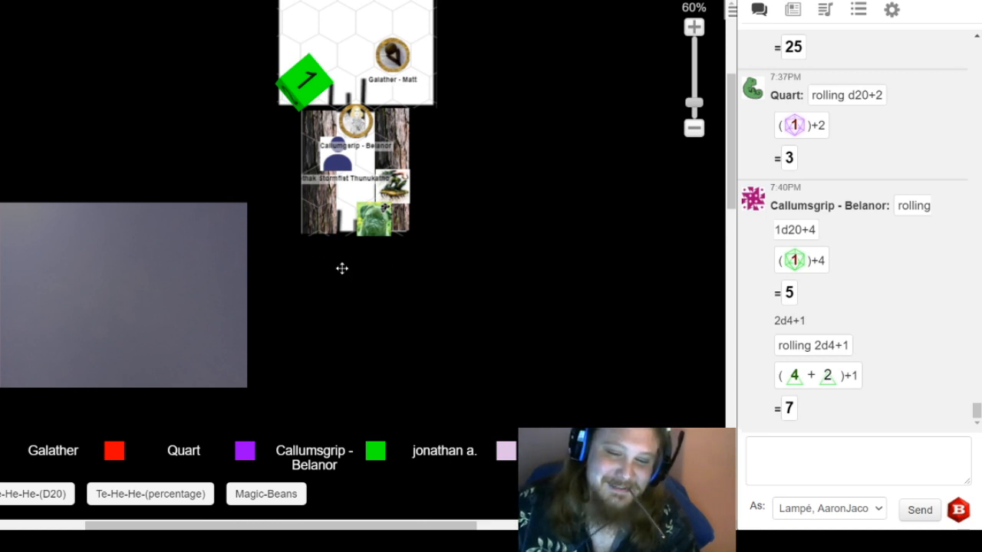
{"action": "mouse_move", "coordinate": [376, 324]}
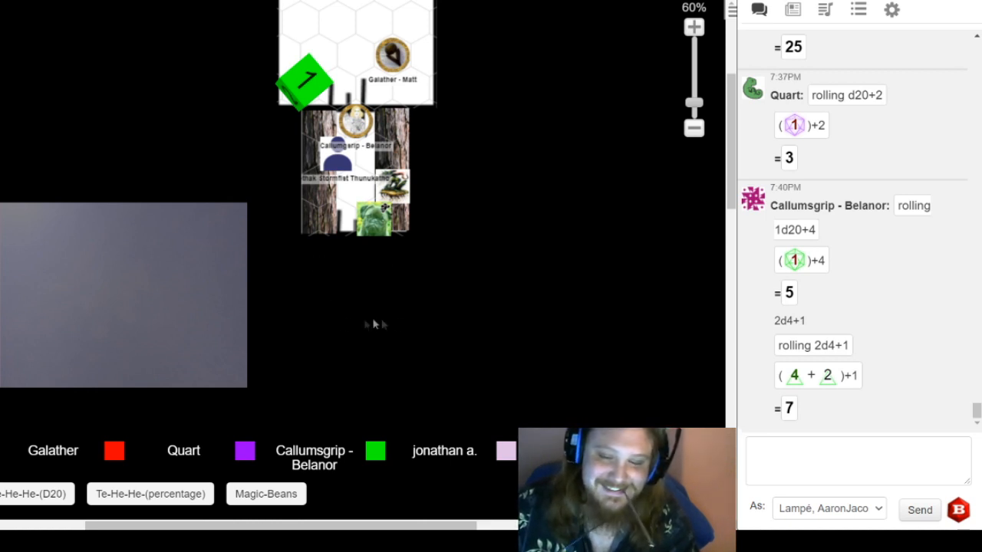
{"action": "mouse_move", "coordinate": [420, 234]}
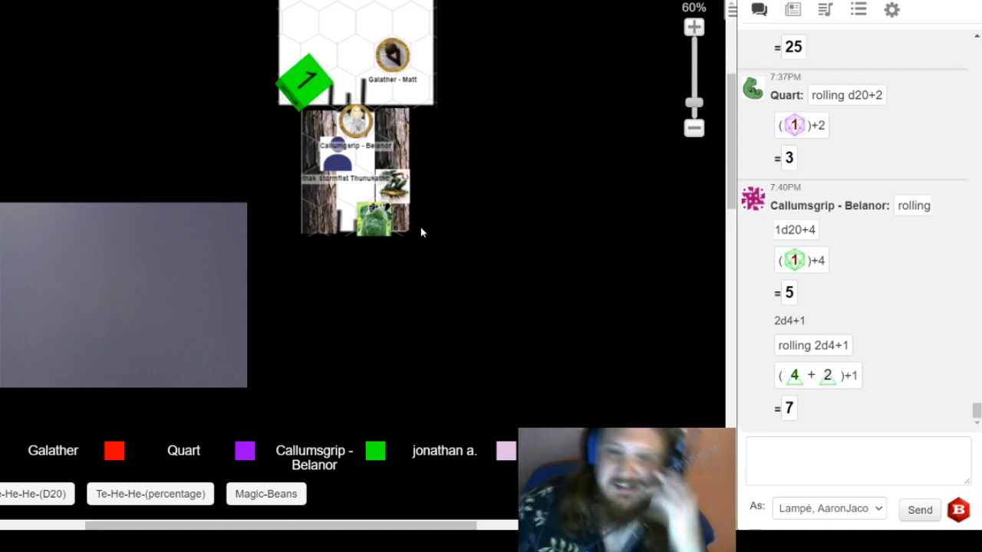
{"action": "mouse_move", "coordinate": [414, 230]}
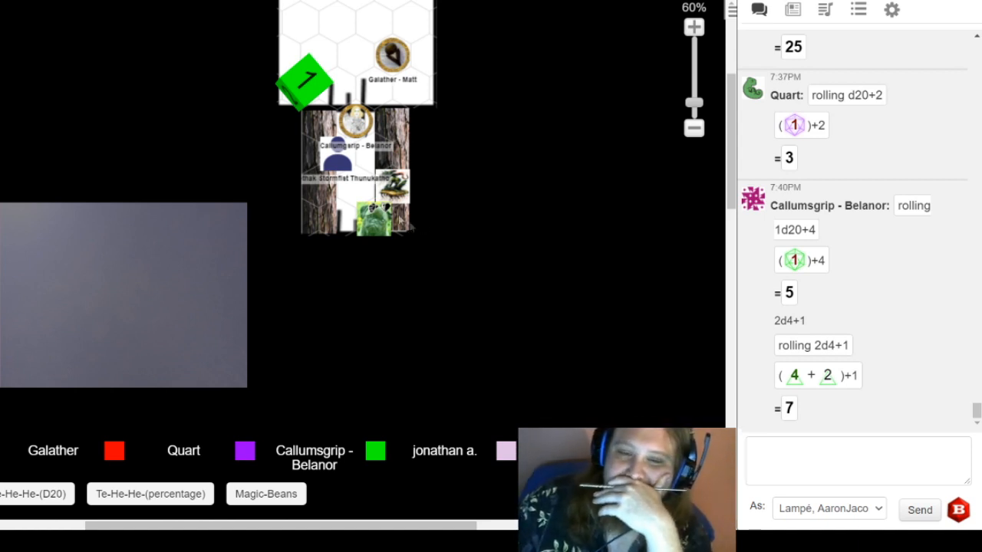
{"action": "mouse_move", "coordinate": [499, 37]}
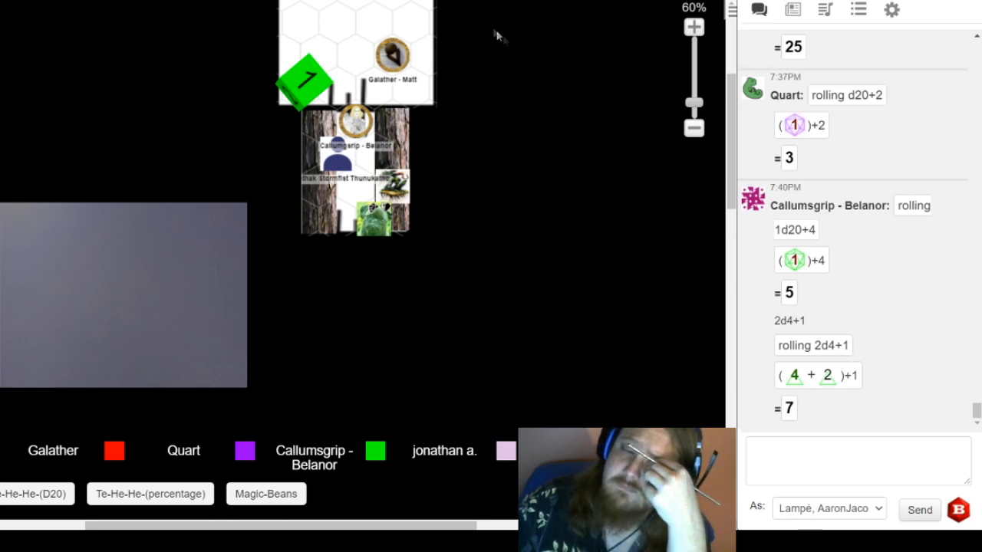
{"action": "mouse_move", "coordinate": [537, 77]}
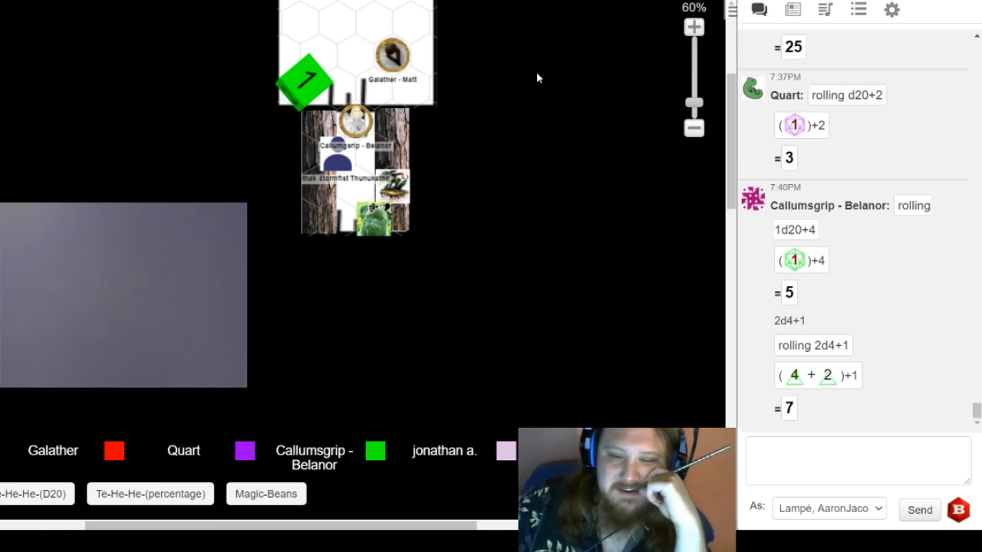
- Scroll the chat down to see Belanor's 1d20+7 roll come up 23
{"action": "scroll", "scroll_direction": "down", "scroll_amount": 3}
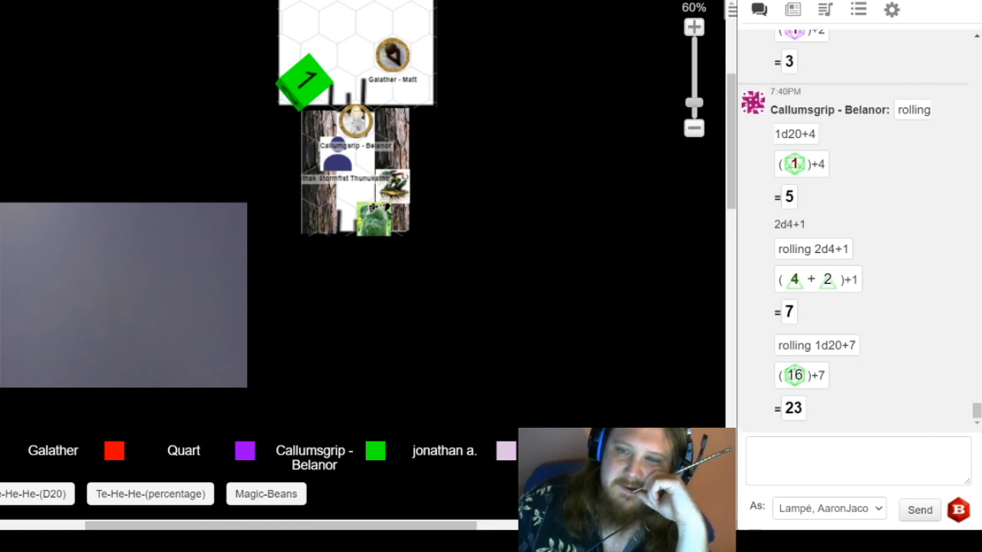
{"action": "scroll", "scroll_direction": "down", "scroll_amount": 3}
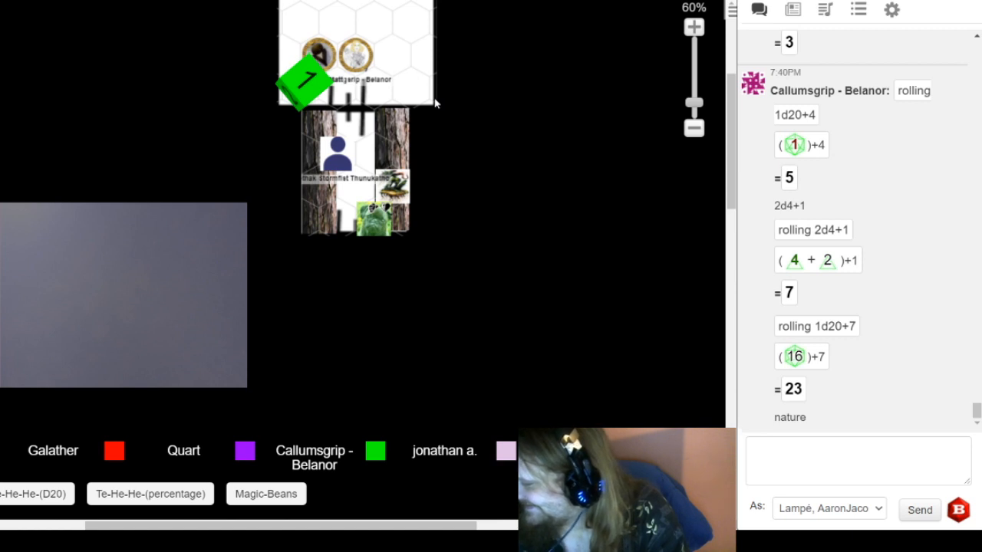
{"action": "mouse_move", "coordinate": [439, 100]}
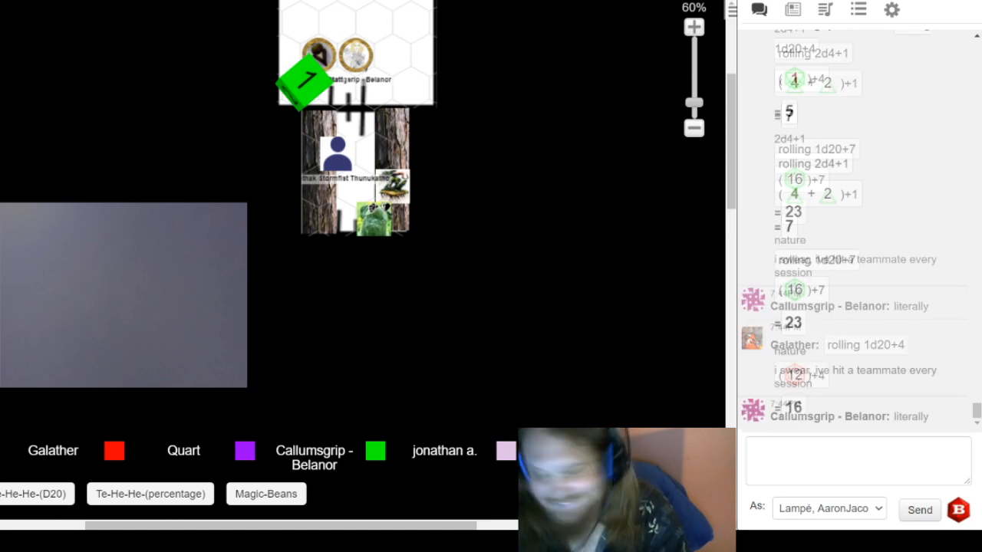
{"action": "scroll", "scroll_direction": "down", "scroll_amount": 3}
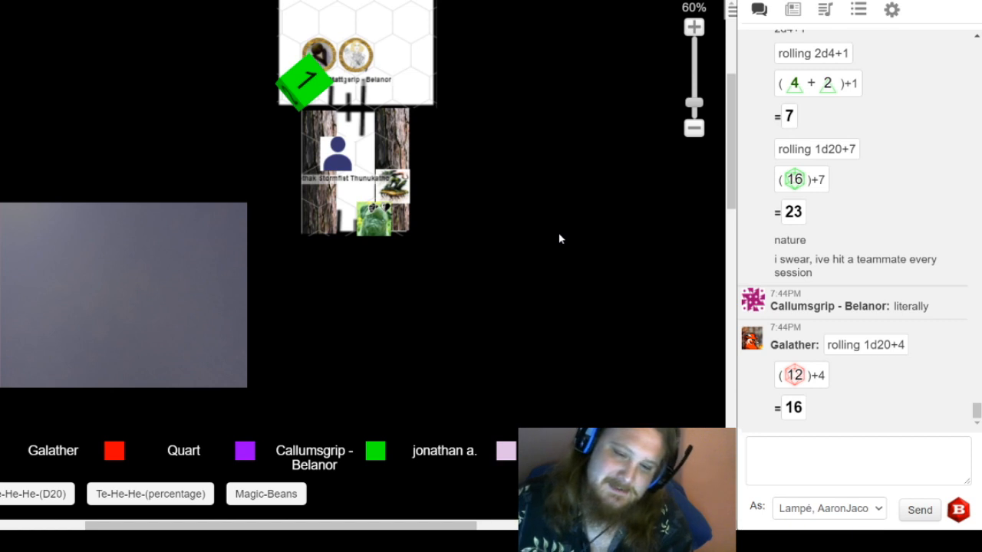
{"action": "mouse_move", "coordinate": [485, 288]}
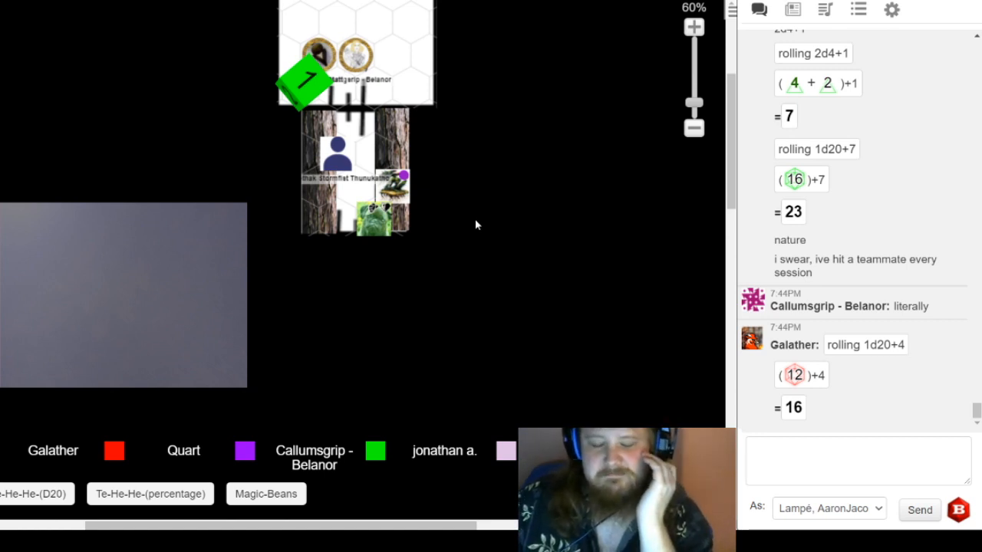
{"action": "mouse_move", "coordinate": [407, 261]}
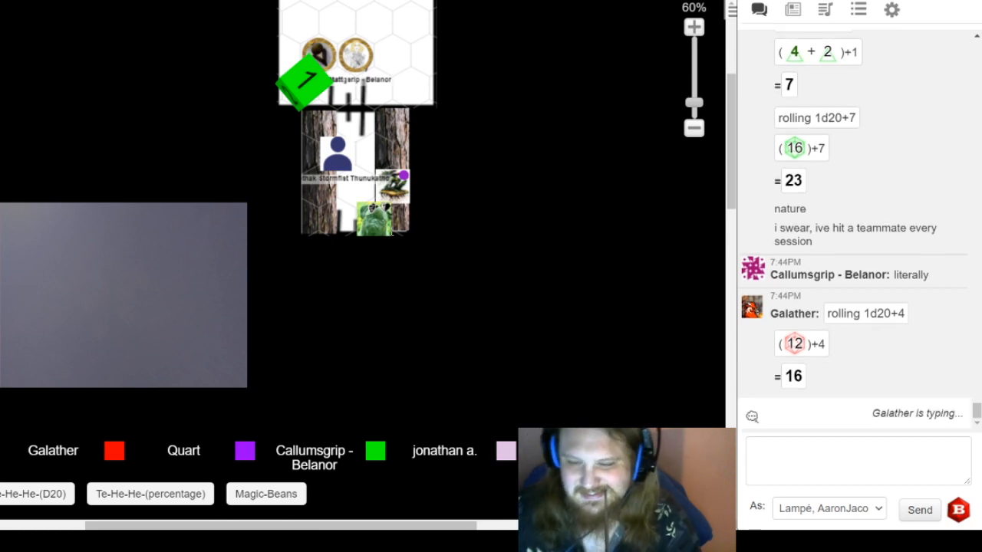
{"action": "mouse_move", "coordinate": [669, 393]}
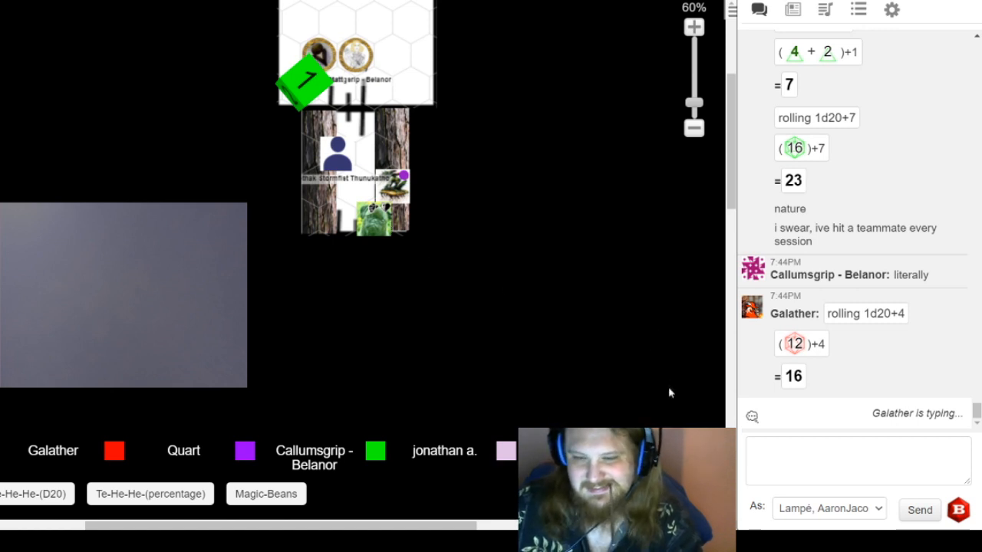
- Review the chat log around Quart's d20+7 roll totalling 13 below Galather's 16
{"action": "scroll", "scroll_direction": "up", "scroll_amount": 3}
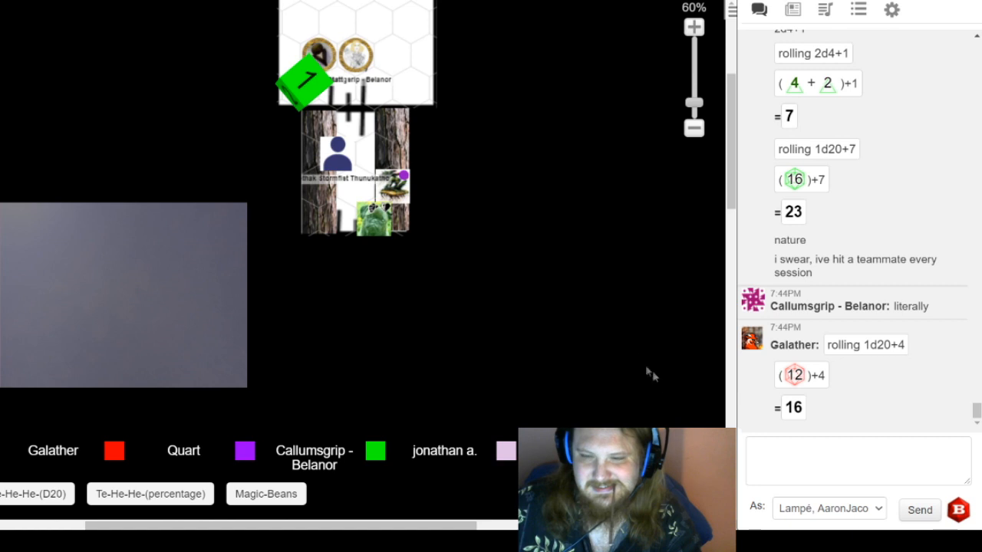
{"action": "mouse_move", "coordinate": [619, 317]}
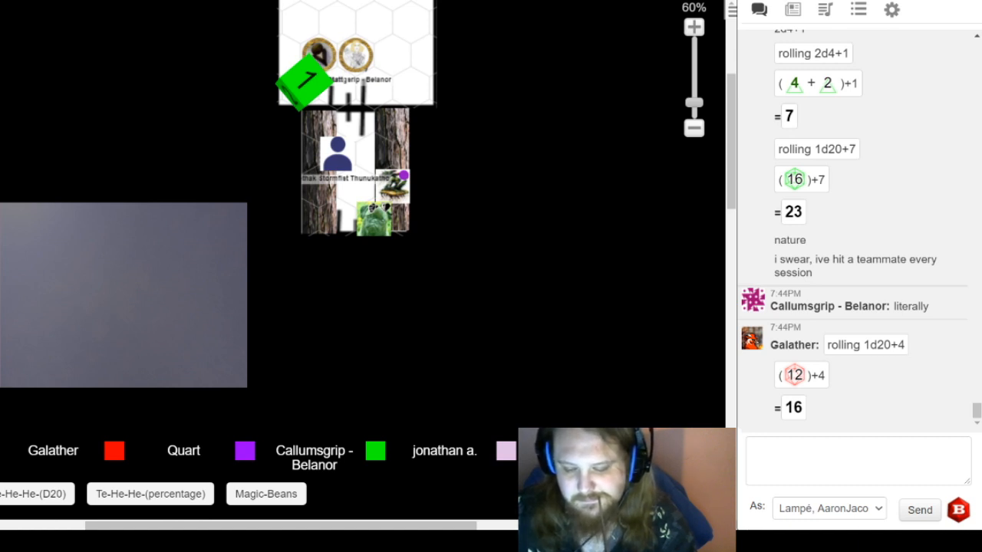
{"action": "scroll", "scroll_direction": "down", "scroll_amount": 3}
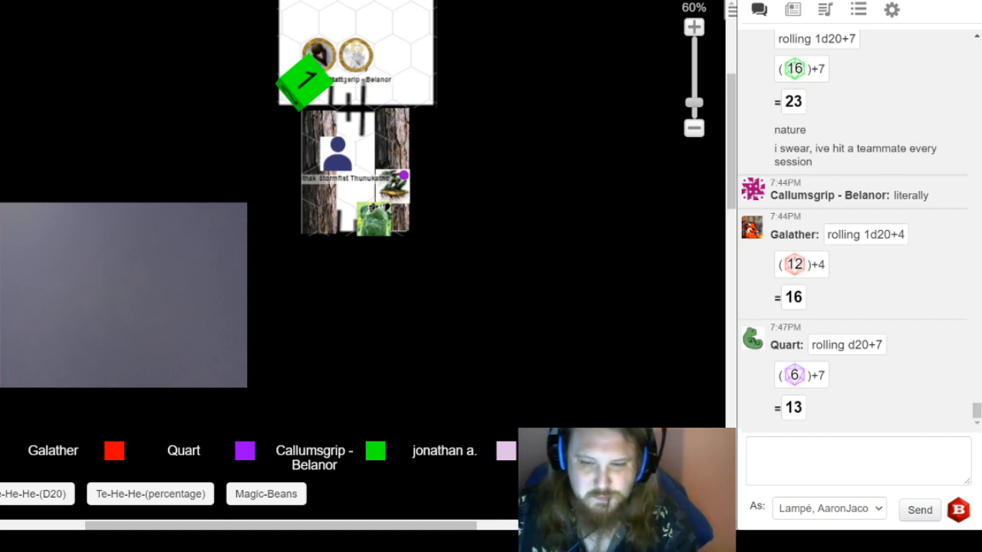
{"action": "mouse_move", "coordinate": [690, 384]}
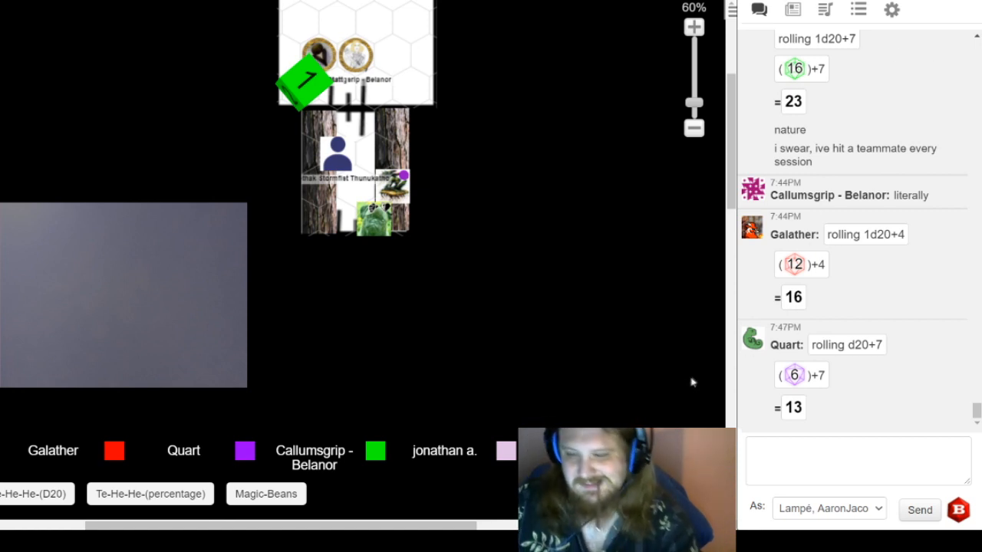
{"action": "mouse_move", "coordinate": [557, 356]}
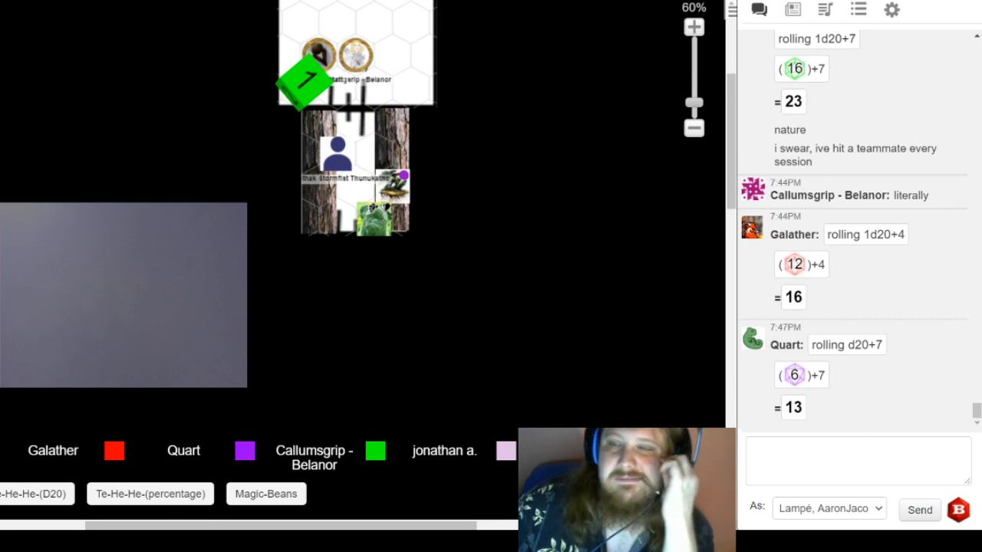
{"action": "mouse_move", "coordinate": [466, 154]}
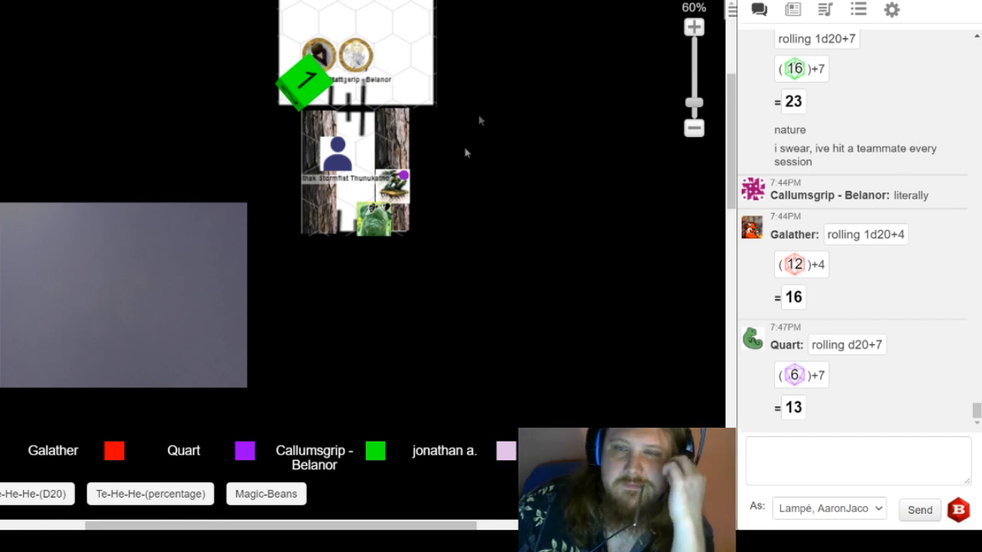
{"action": "mouse_move", "coordinate": [237, 246]}
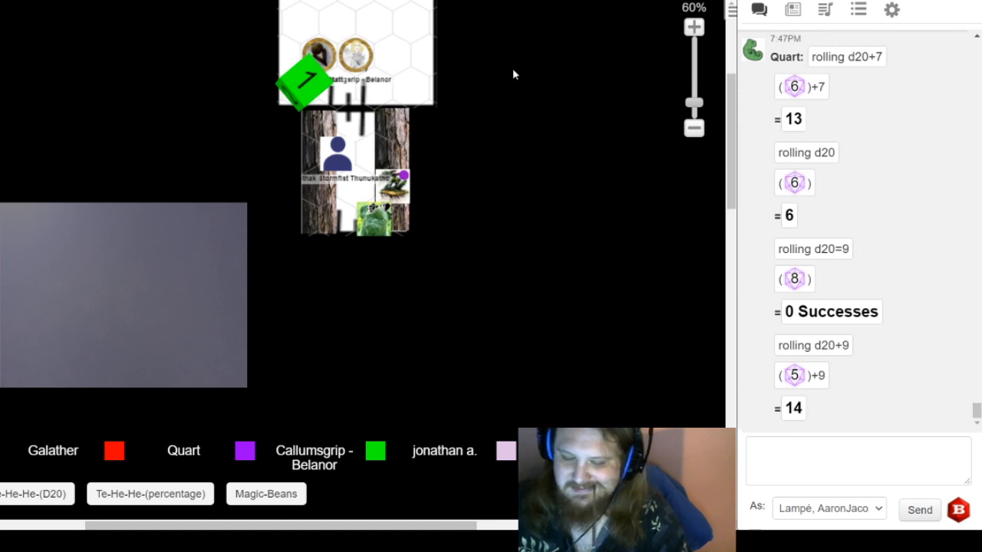
{"action": "mouse_move", "coordinate": [312, 253]}
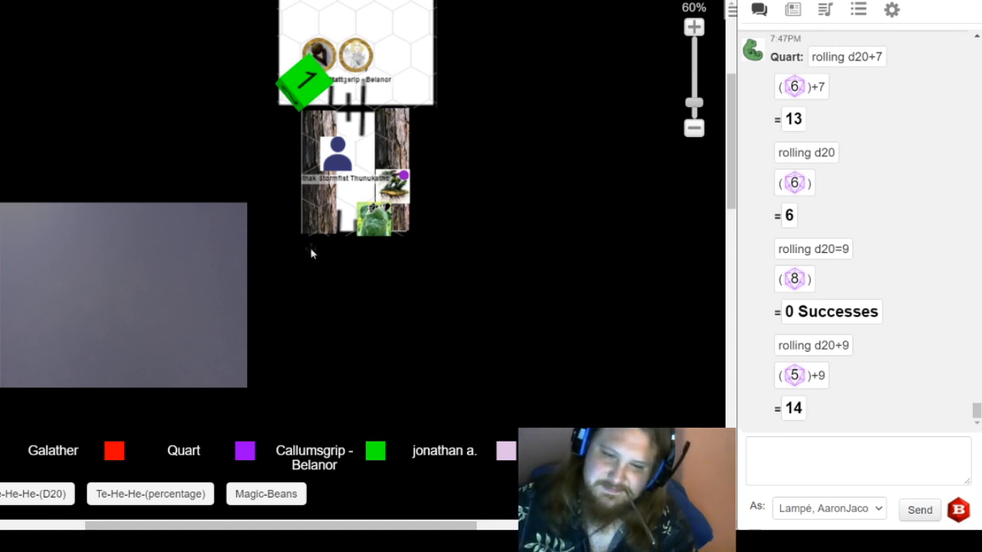
{"action": "mouse_move", "coordinate": [402, 239]}
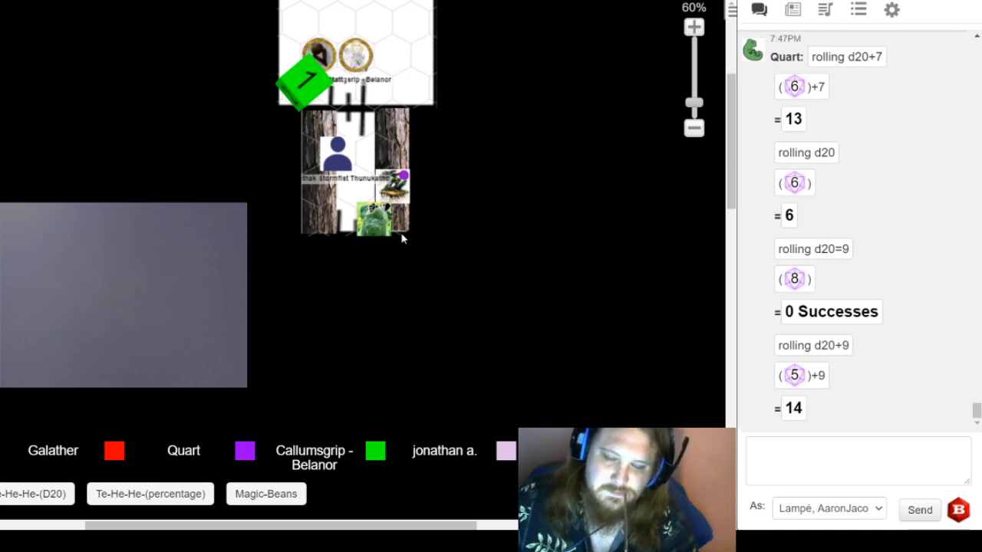
{"action": "mouse_move", "coordinate": [524, 253]}
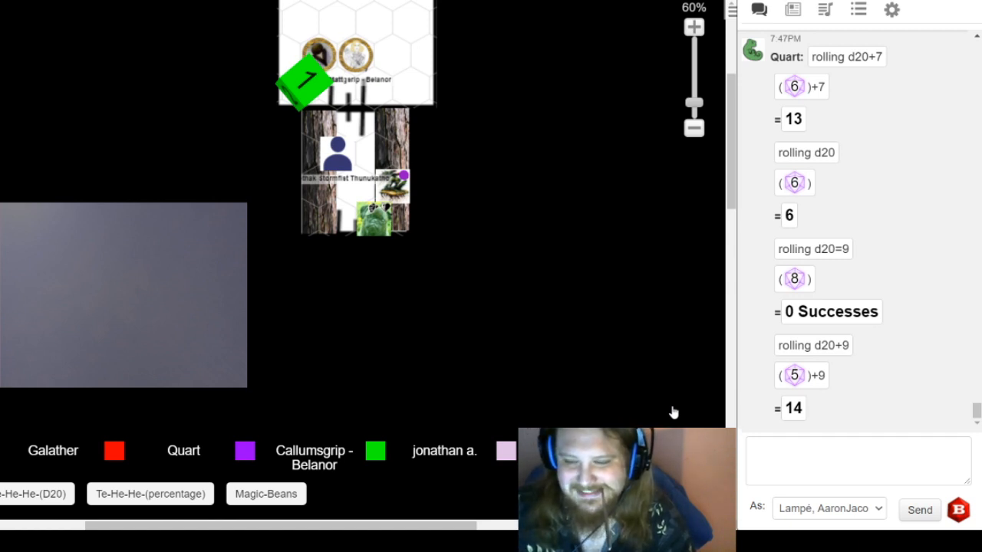
{"action": "mouse_move", "coordinate": [672, 405]}
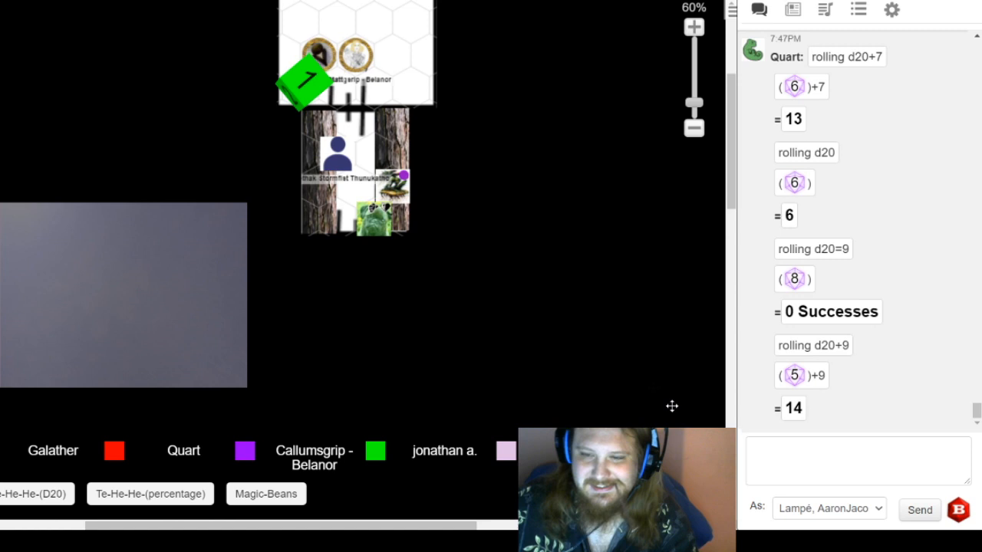
{"action": "mouse_move", "coordinate": [386, 237]}
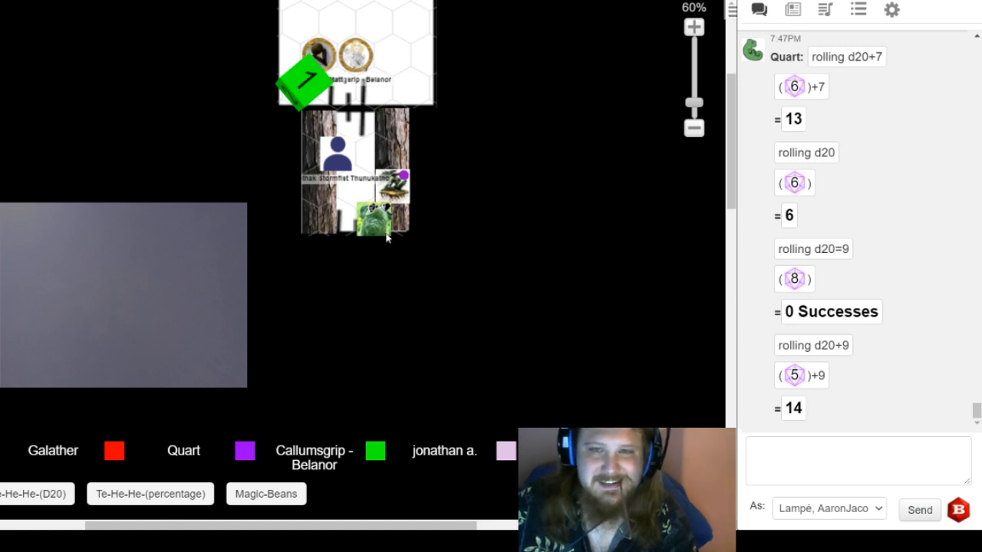
{"action": "mouse_move", "coordinate": [506, 138]}
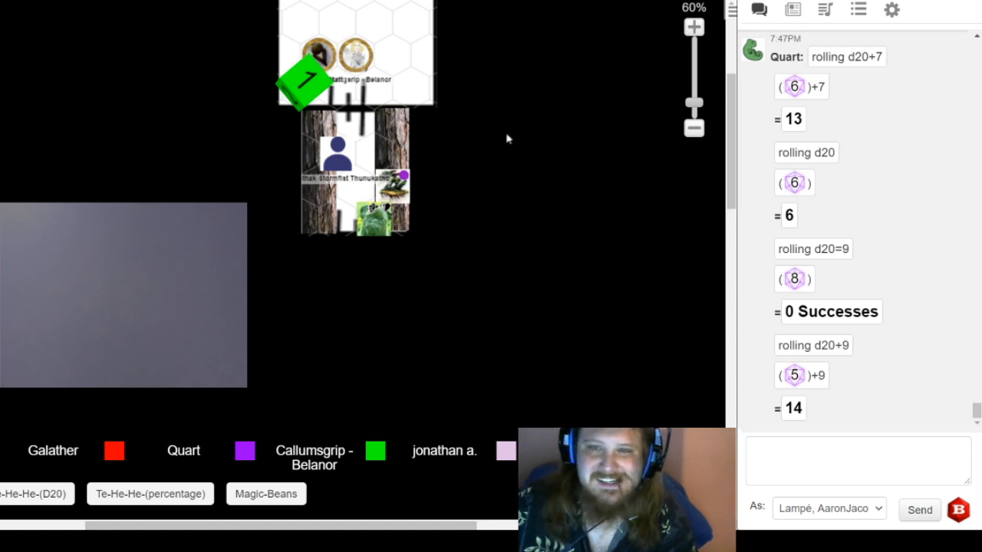
{"action": "mouse_move", "coordinate": [319, 264]}
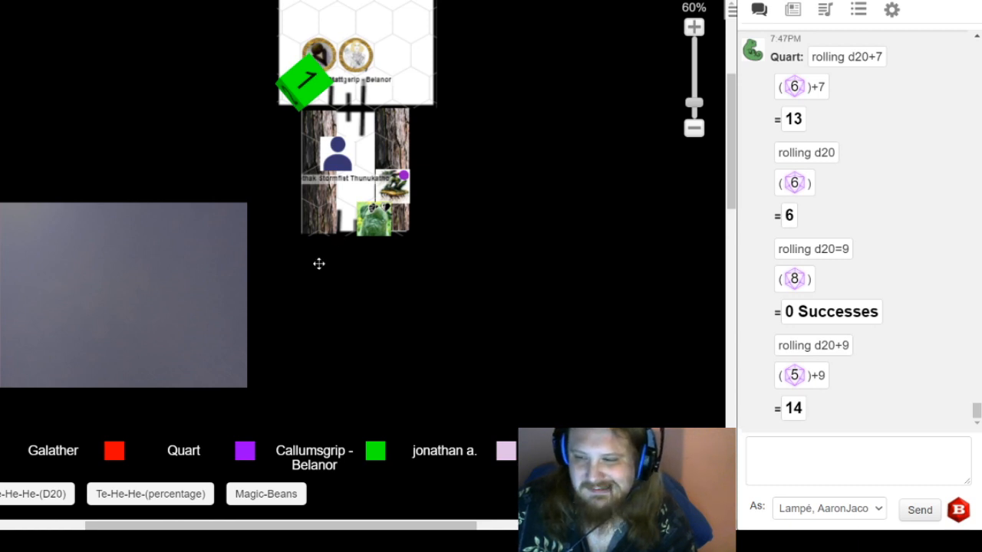
{"action": "mouse_move", "coordinate": [366, 236]}
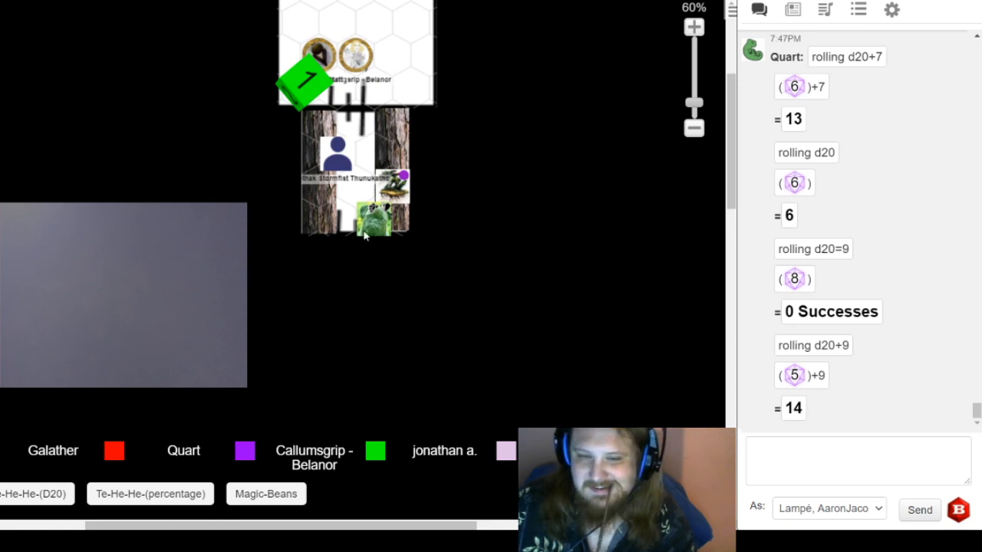
{"action": "mouse_move", "coordinate": [408, 229]}
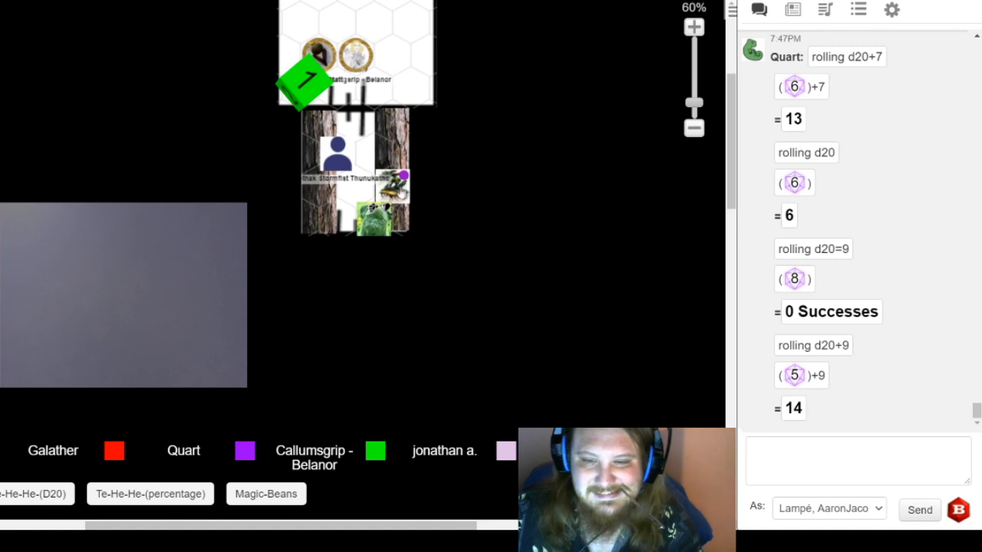
{"action": "mouse_move", "coordinate": [470, 297]}
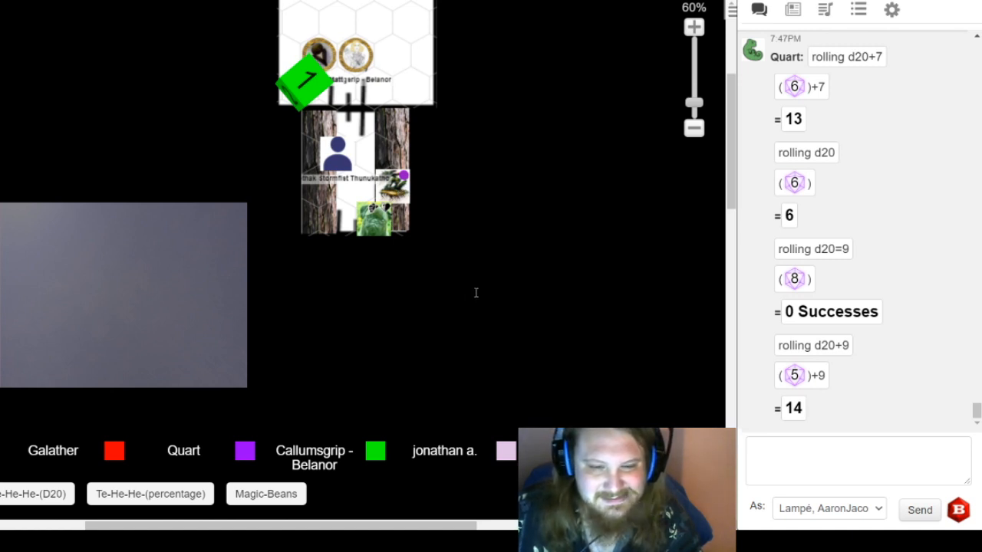
{"action": "mouse_move", "coordinate": [537, 358]}
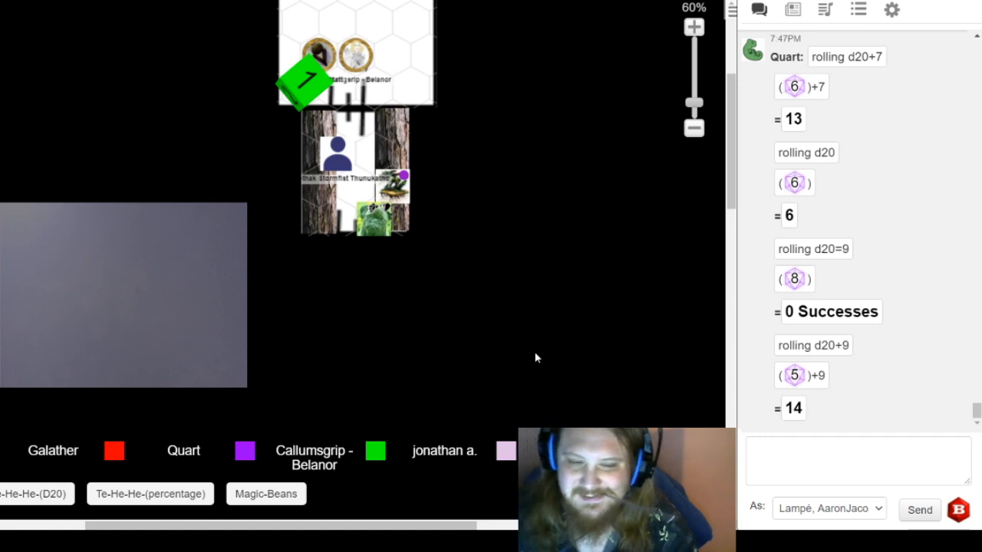
{"action": "mouse_move", "coordinate": [571, 350]}
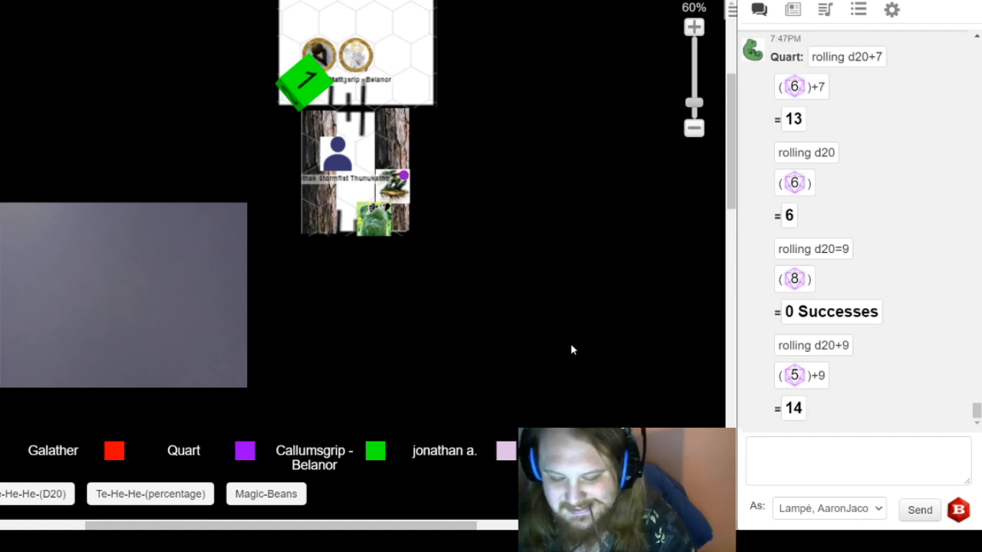
{"action": "mouse_move", "coordinate": [691, 405]}
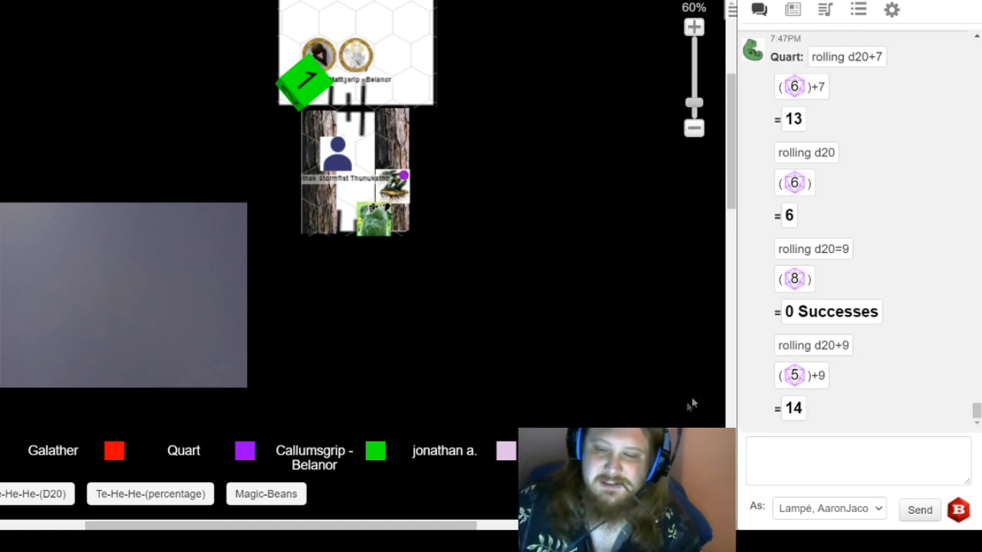
{"action": "mouse_move", "coordinate": [353, 193]}
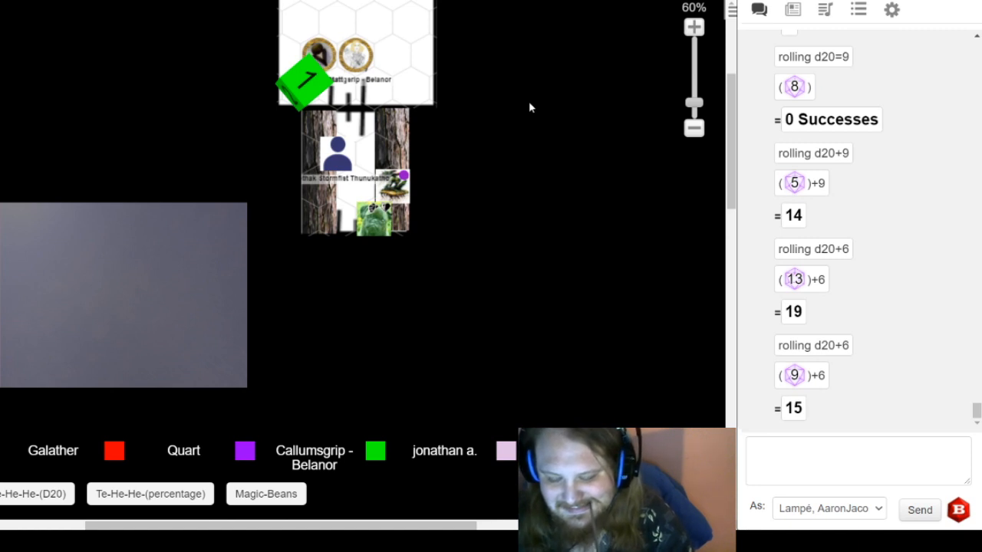
{"action": "mouse_move", "coordinate": [368, 240]}
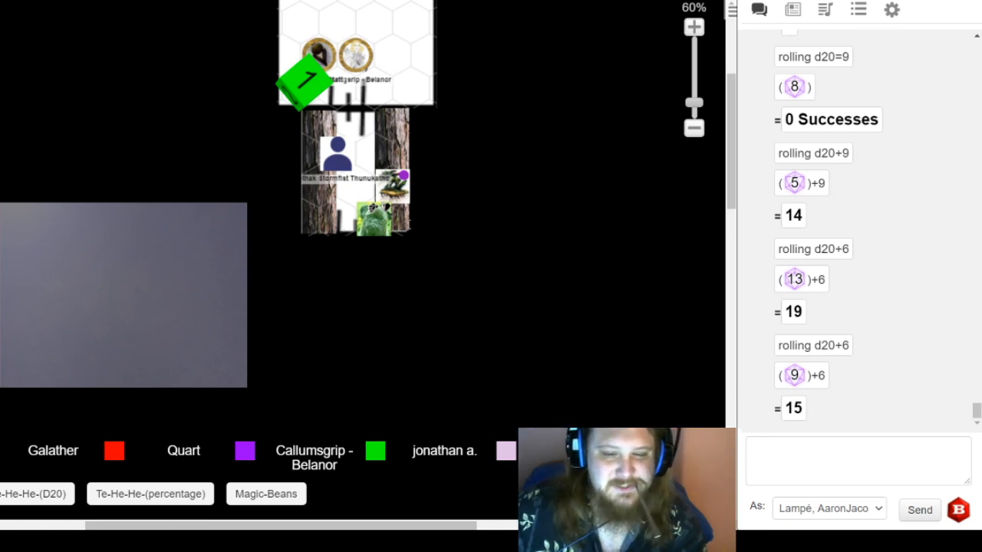
{"action": "mouse_move", "coordinate": [667, 406]}
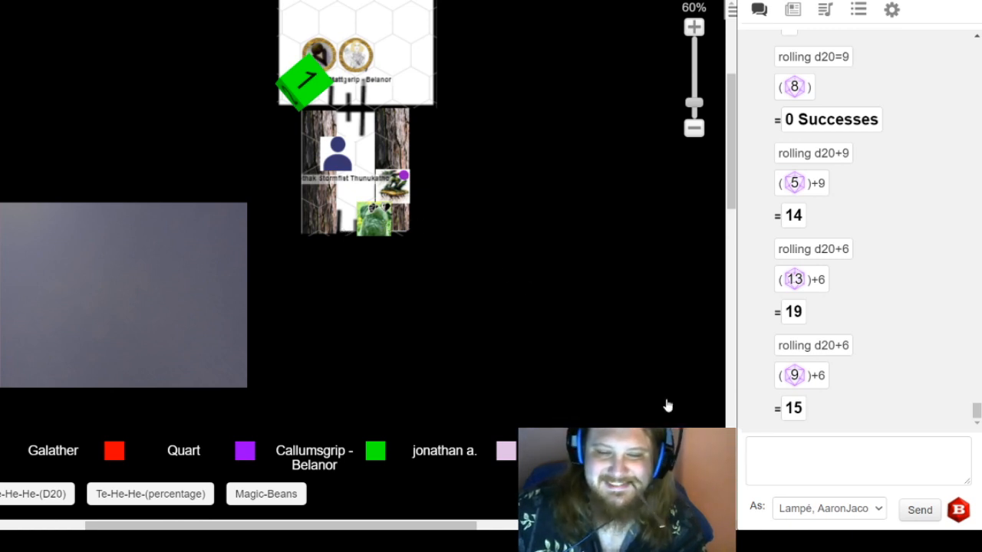
{"action": "mouse_move", "coordinate": [294, 272]}
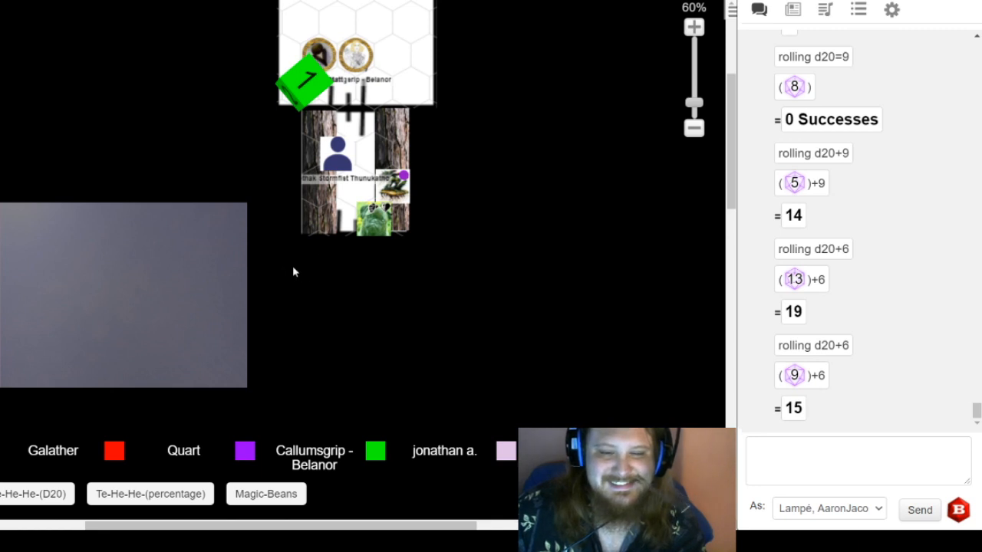
{"action": "mouse_move", "coordinate": [399, 331]}
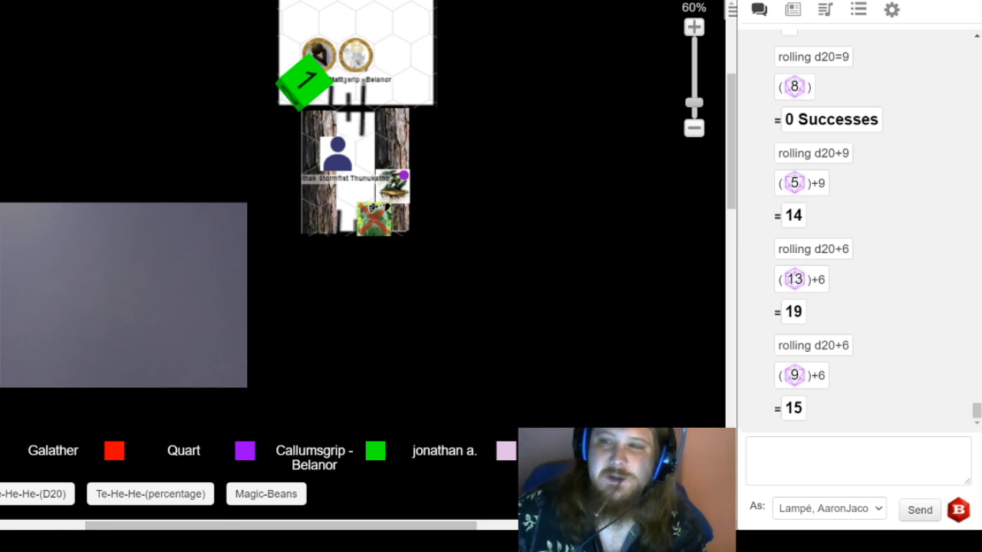
{"action": "mouse_move", "coordinate": [528, 83]}
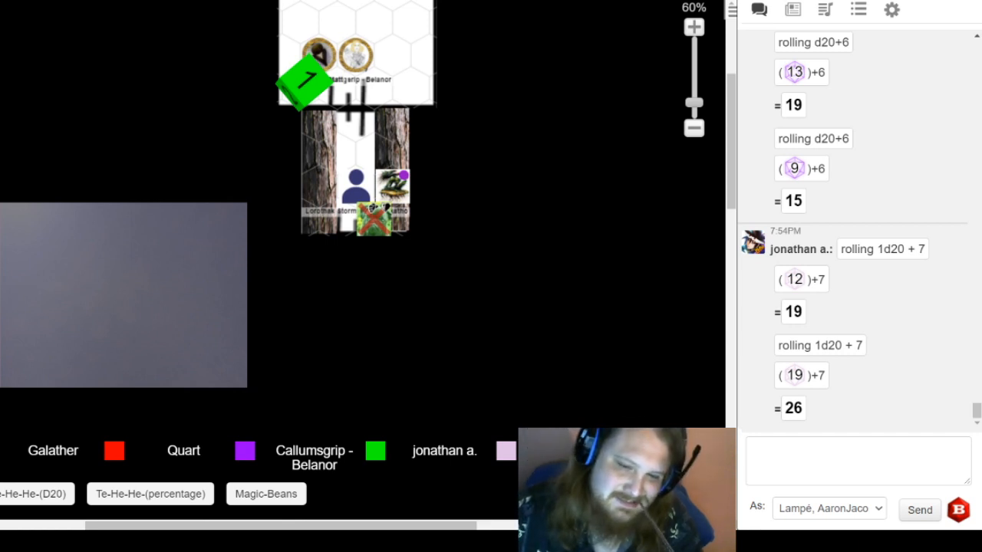
{"action": "mouse_move", "coordinate": [334, 267]}
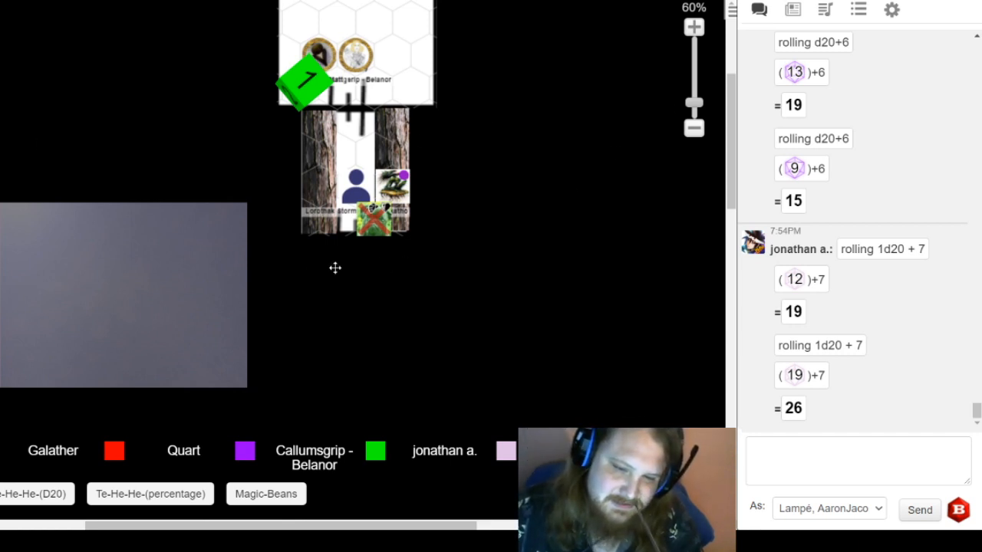
{"action": "mouse_move", "coordinate": [322, 343]}
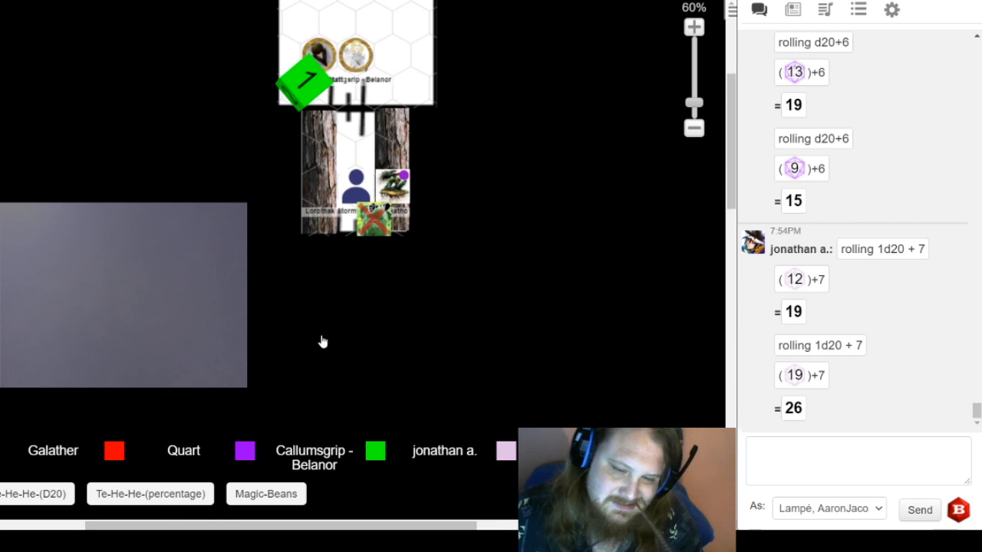
{"action": "mouse_move", "coordinate": [353, 362]}
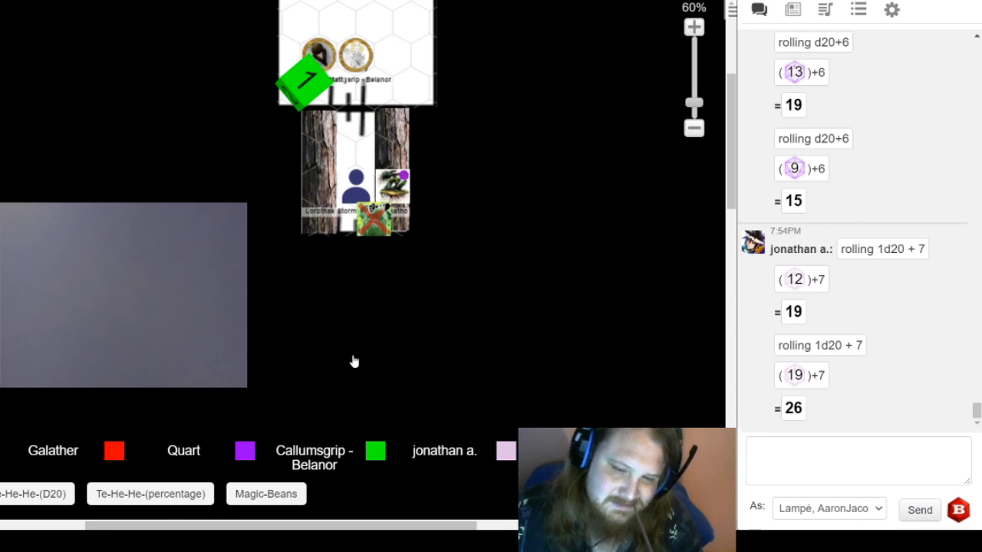
{"action": "mouse_move", "coordinate": [337, 277]}
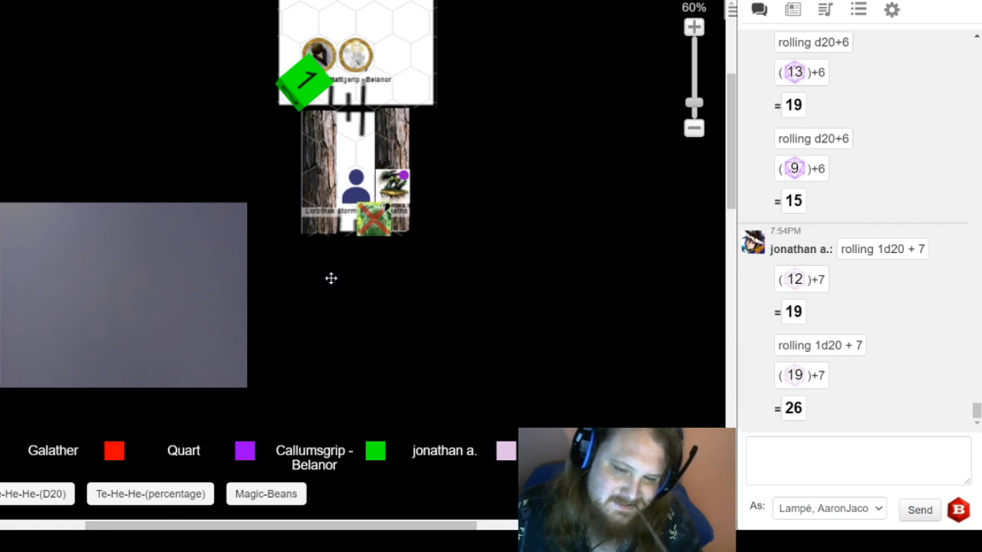
{"action": "mouse_move", "coordinate": [295, 289]}
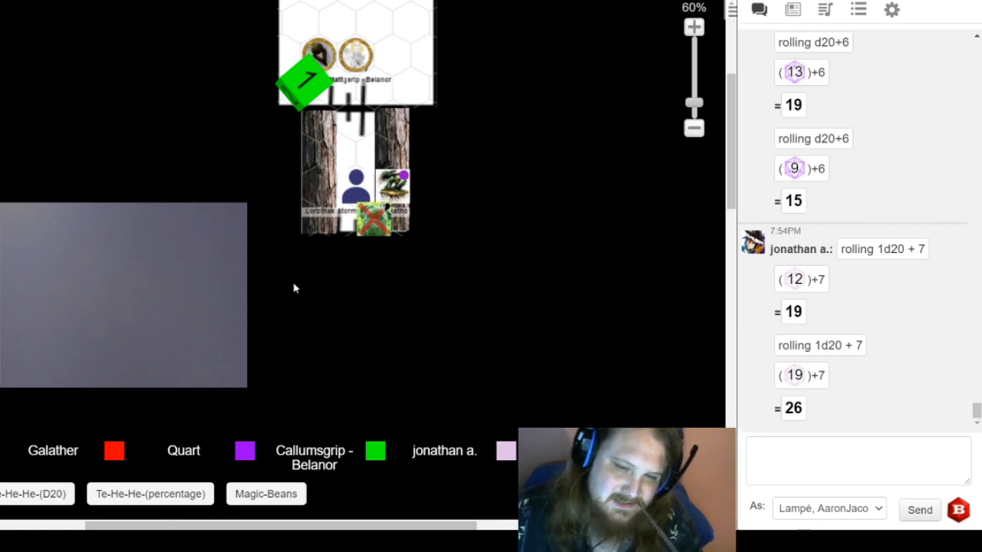
{"action": "mouse_move", "coordinate": [279, 236]}
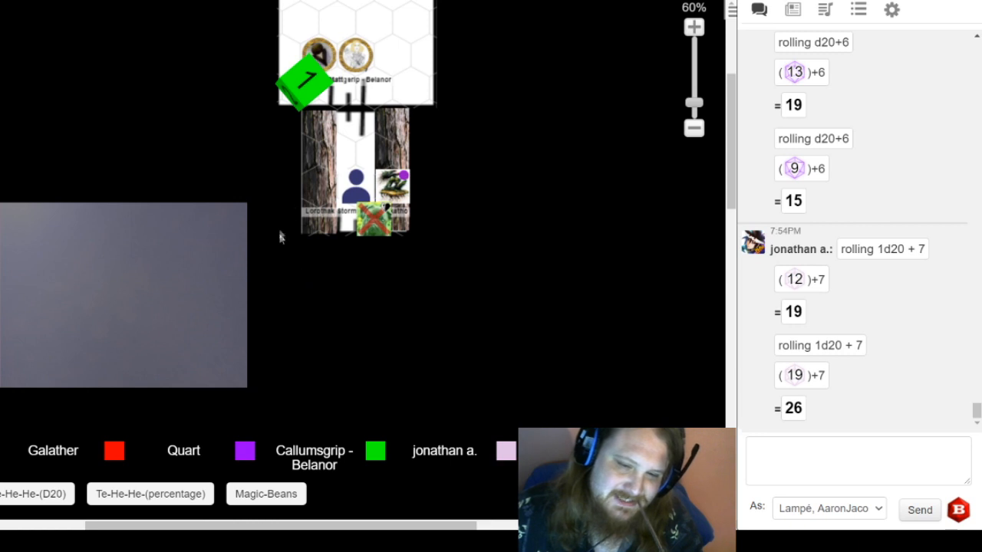
{"action": "mouse_move", "coordinate": [296, 212]}
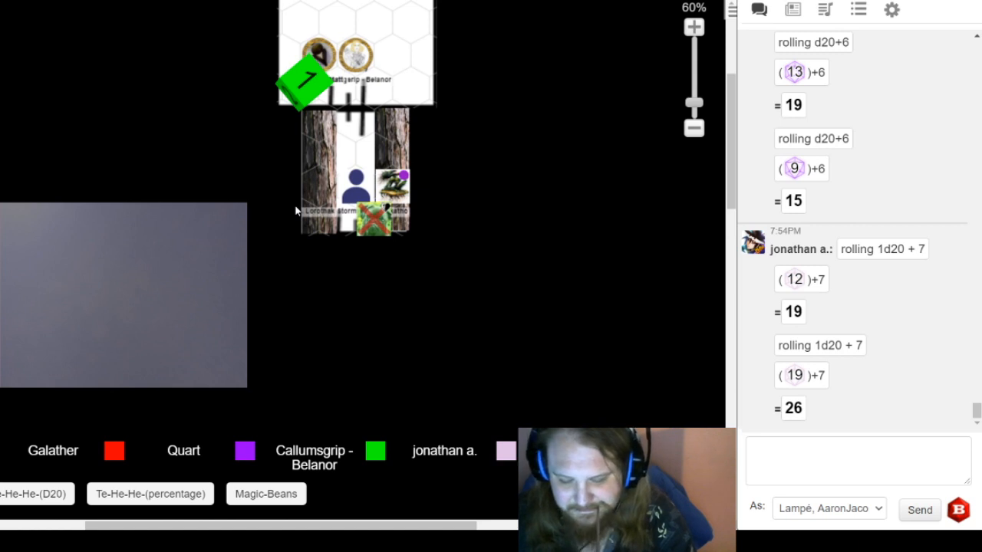
- Select the X-marked token below the person token to reposition it above
{"action": "left_click", "coordinate": [353, 156]}
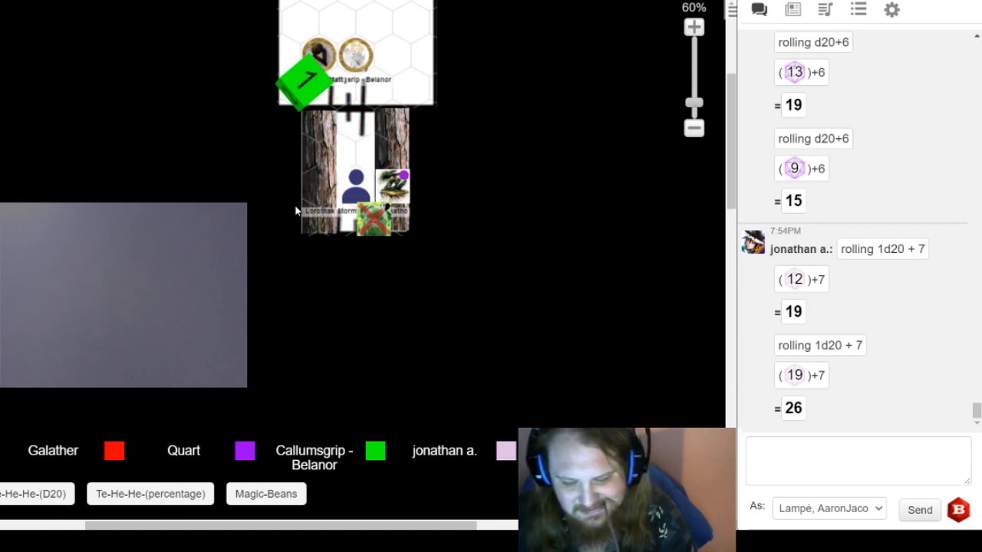
{"action": "left_click", "coordinate": [355, 157]}
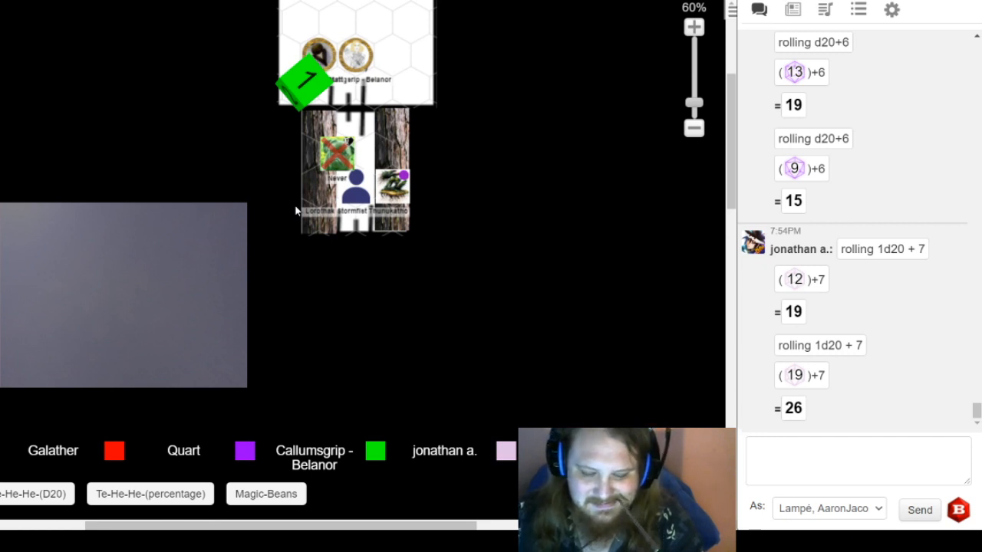
- Select the token on the map before the 1d20+4 roll totalling 17 is posted
{"action": "left_click", "coordinate": [356, 181]}
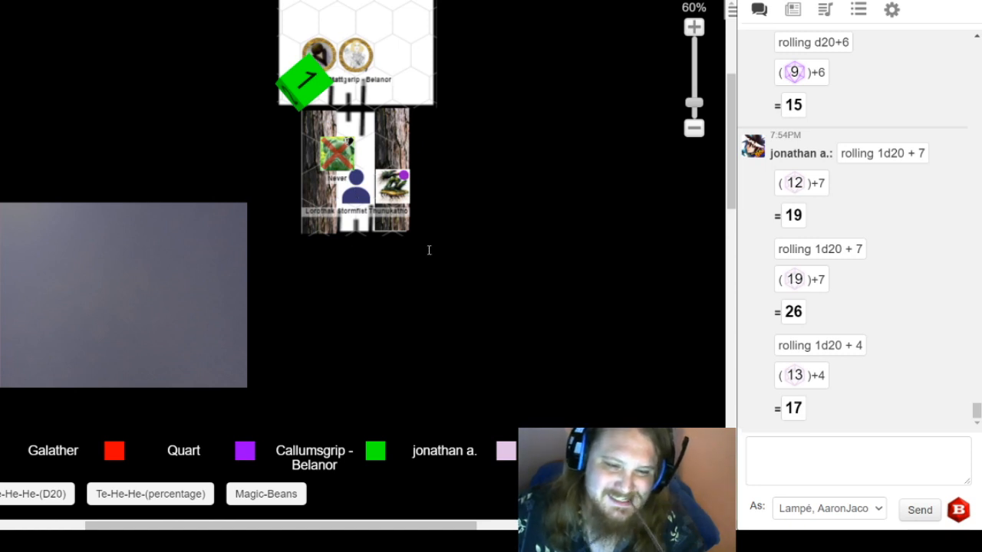
{"action": "mouse_move", "coordinate": [665, 399]}
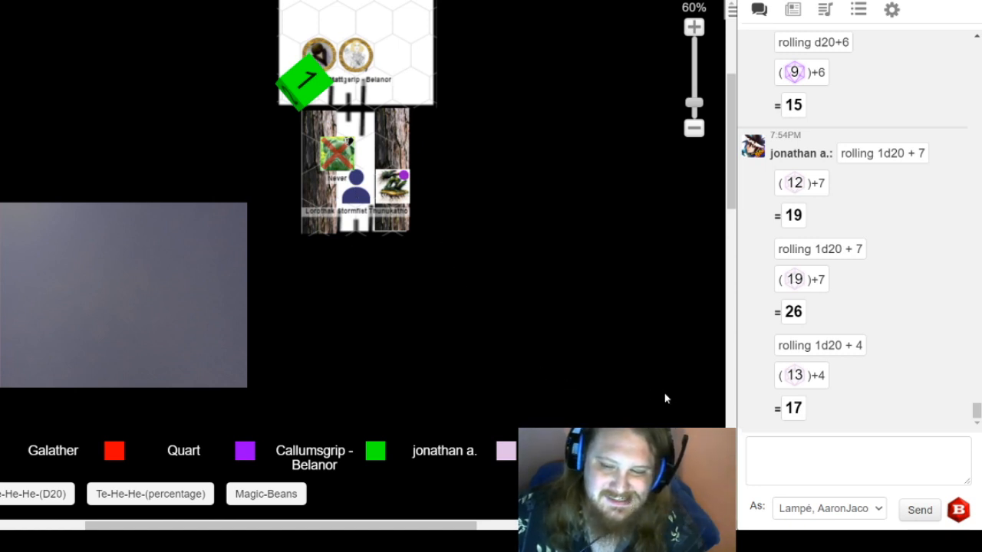
{"action": "mouse_move", "coordinate": [378, 197]}
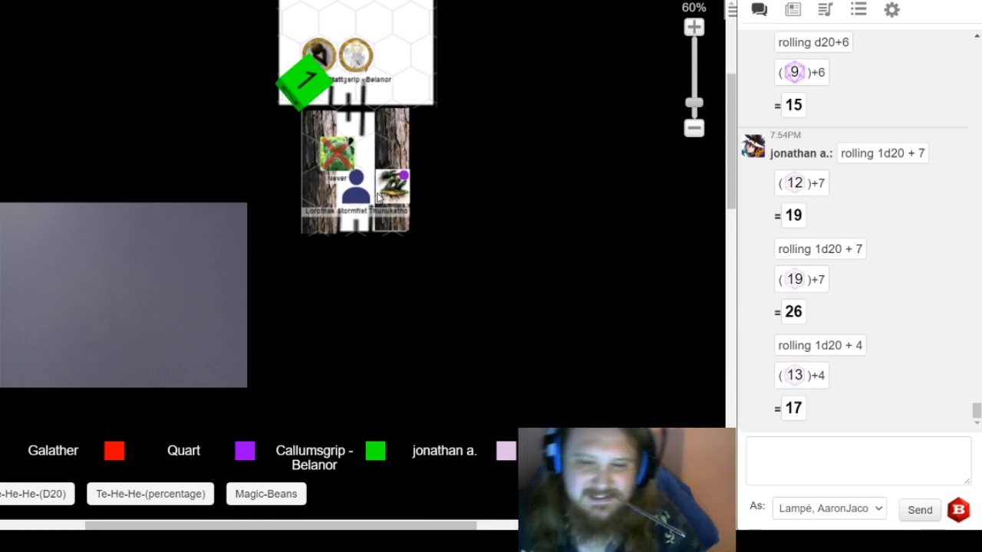
{"action": "mouse_move", "coordinate": [393, 237]}
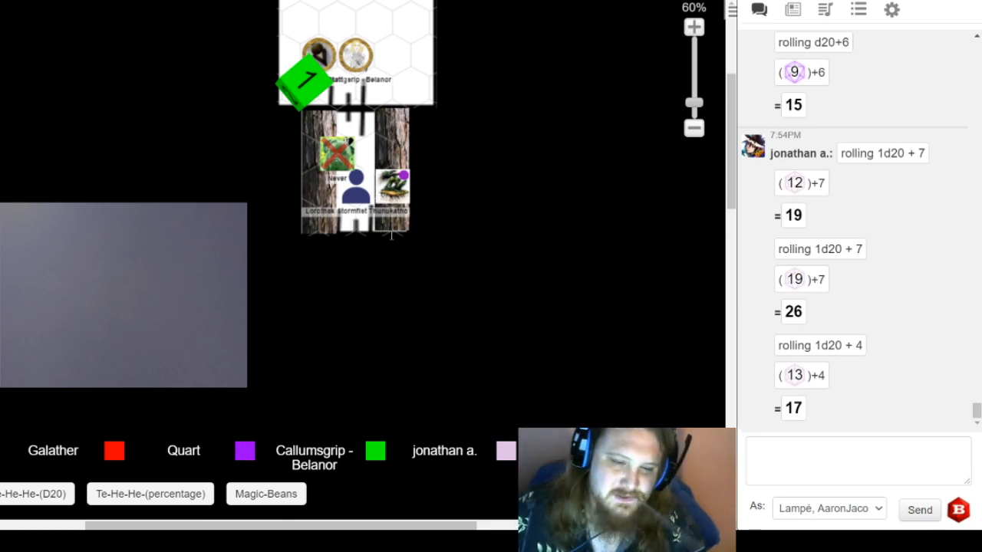
{"action": "mouse_move", "coordinate": [397, 246]}
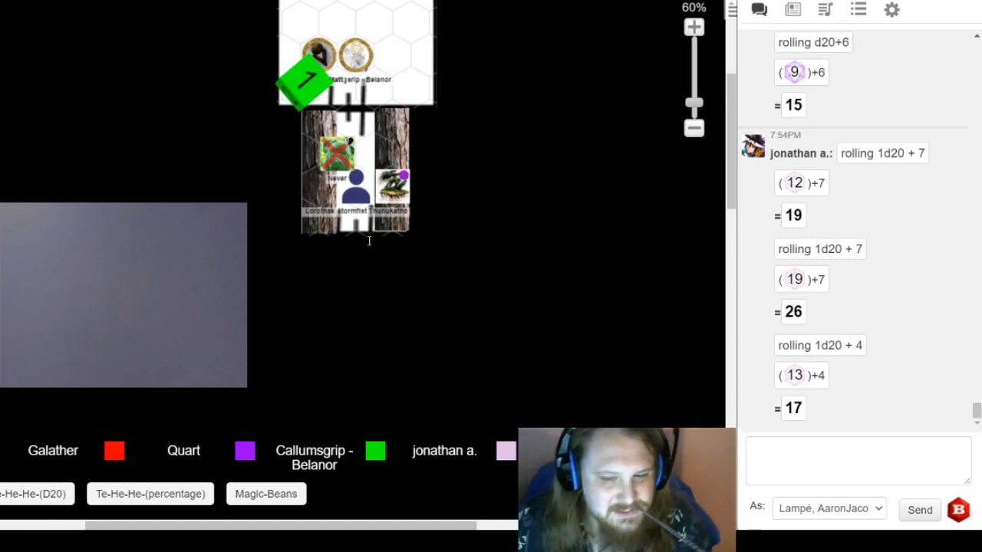
{"action": "mouse_move", "coordinate": [483, 299]}
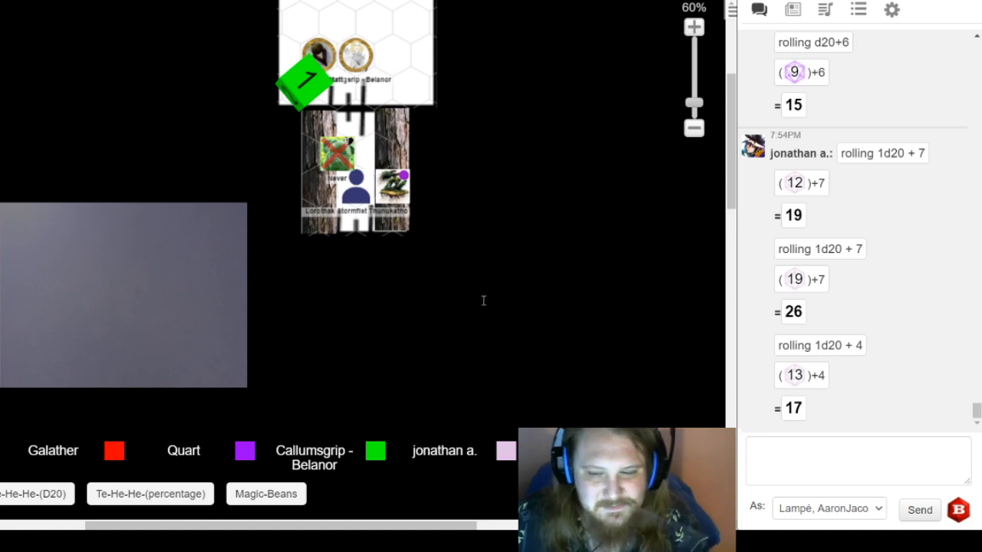
{"action": "mouse_move", "coordinate": [669, 396]}
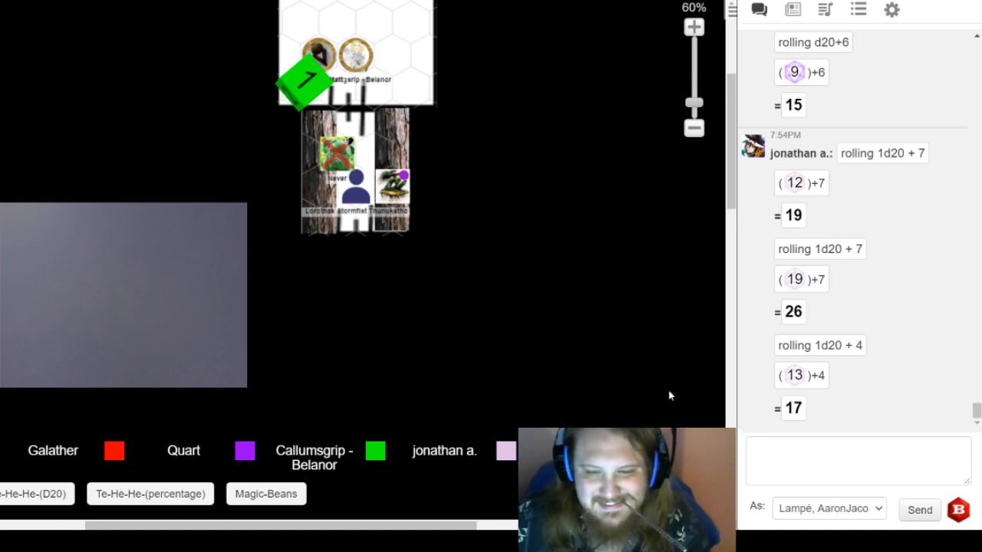
{"action": "mouse_move", "coordinate": [420, 249]}
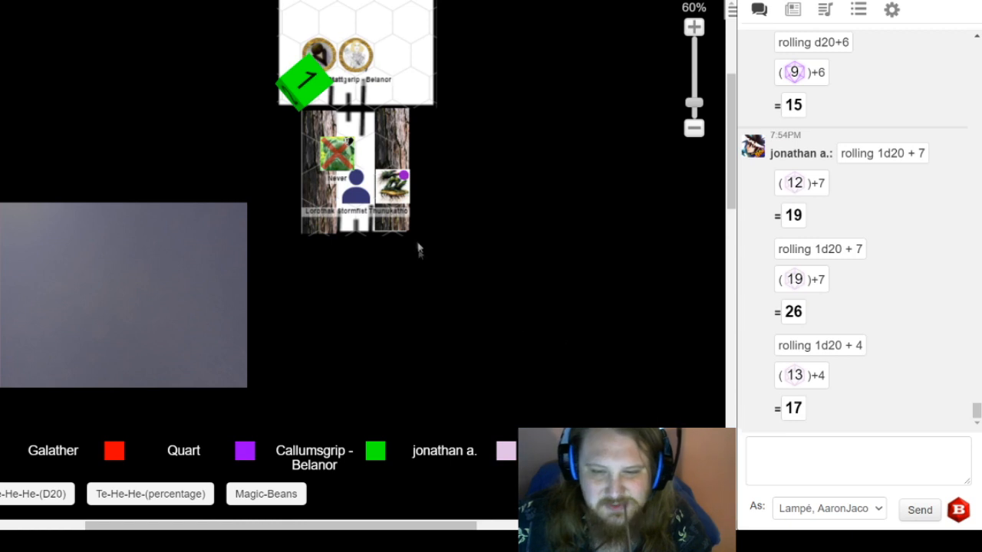
{"action": "mouse_move", "coordinate": [418, 245]}
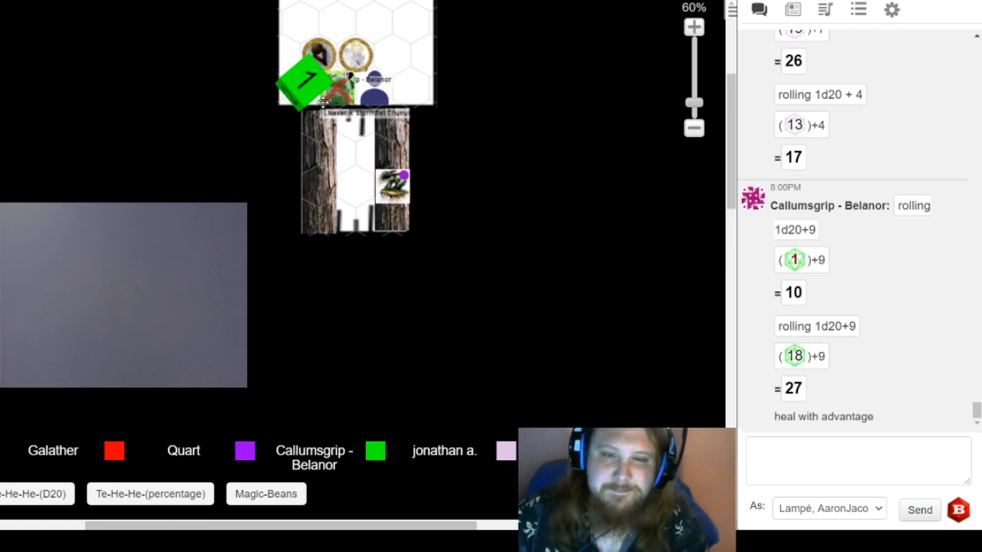
{"action": "mouse_move", "coordinate": [288, 147]}
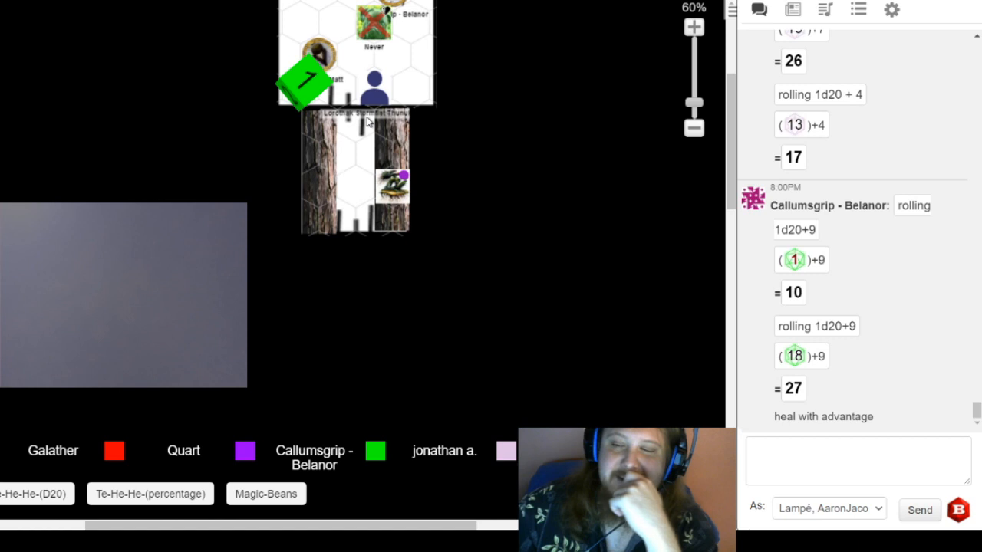
{"action": "mouse_move", "coordinate": [470, 199]}
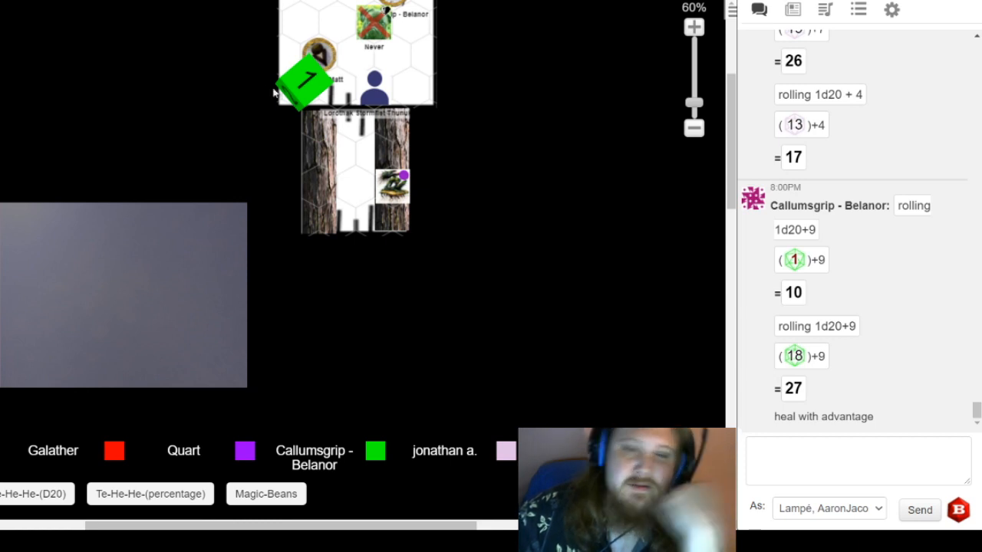
{"action": "mouse_move", "coordinate": [263, 109]}
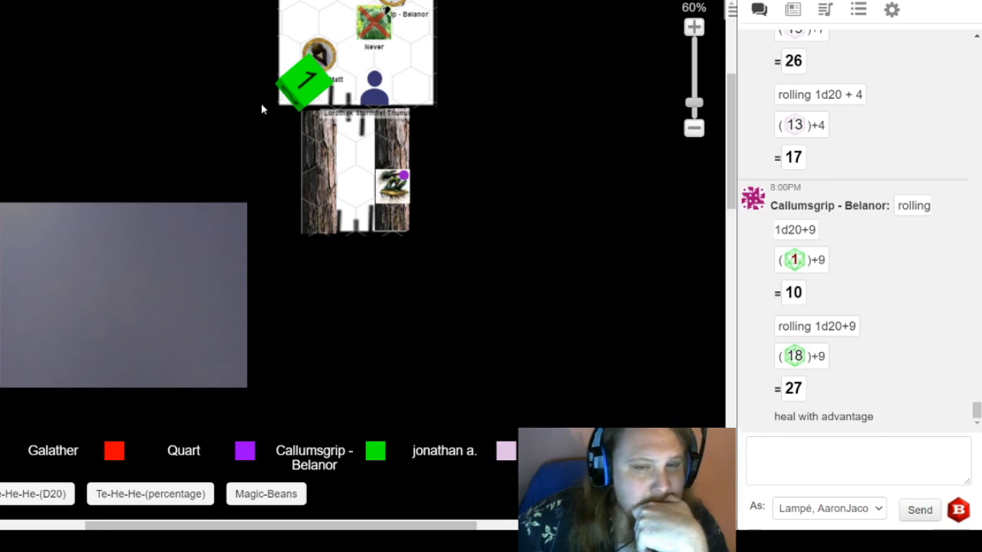
{"action": "mouse_move", "coordinate": [258, 77]}
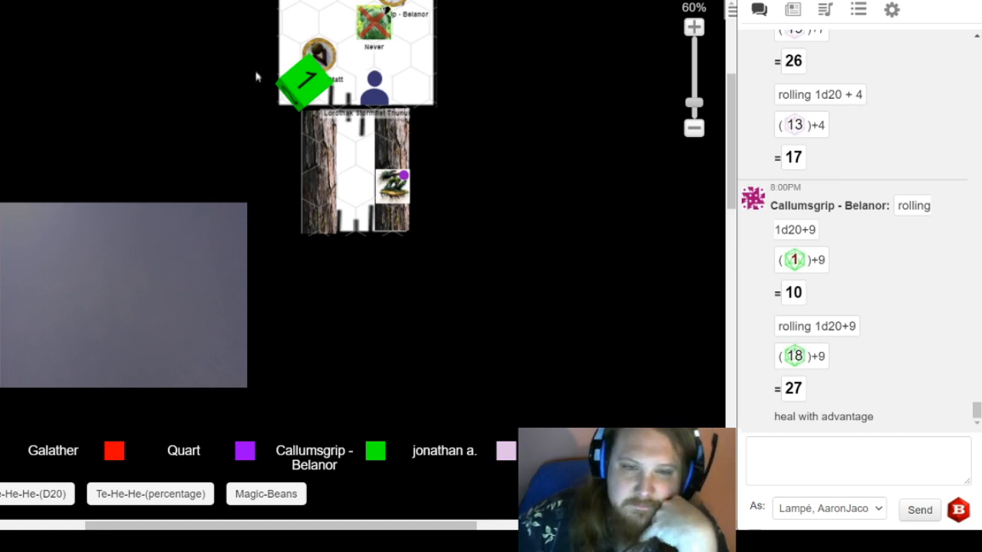
{"action": "mouse_move", "coordinate": [168, 86]}
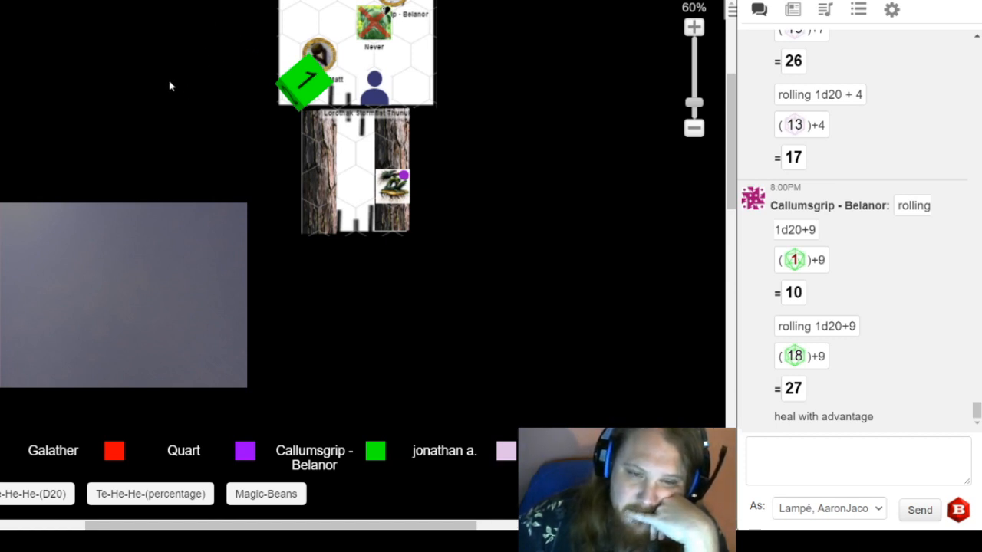
{"action": "mouse_move", "coordinate": [267, 181]}
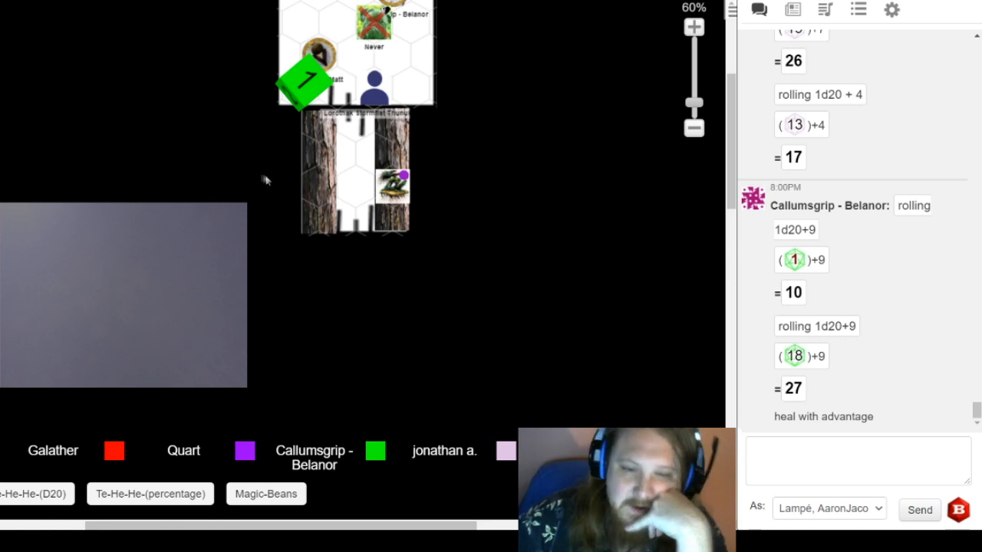
{"action": "mouse_move", "coordinate": [289, 84]}
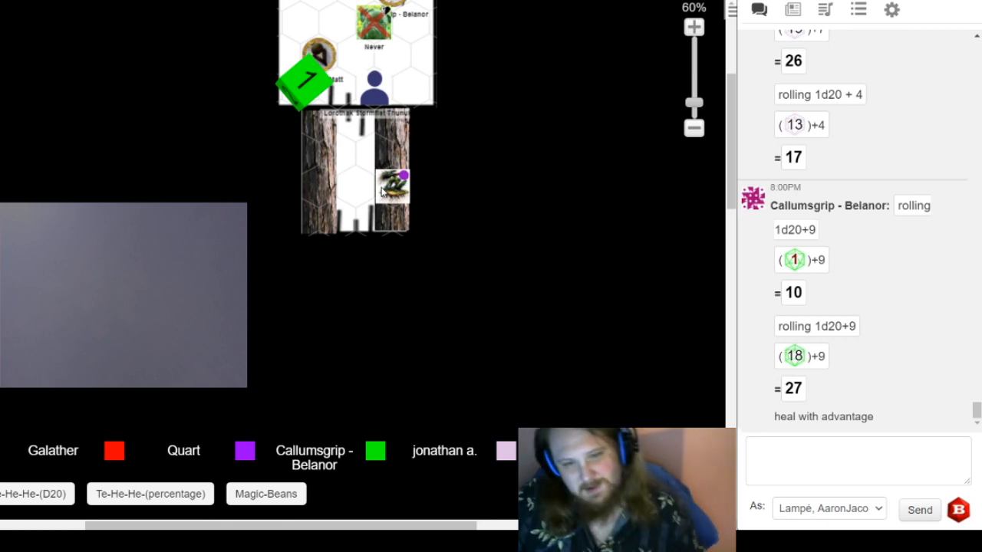
{"action": "mouse_move", "coordinate": [341, 181]}
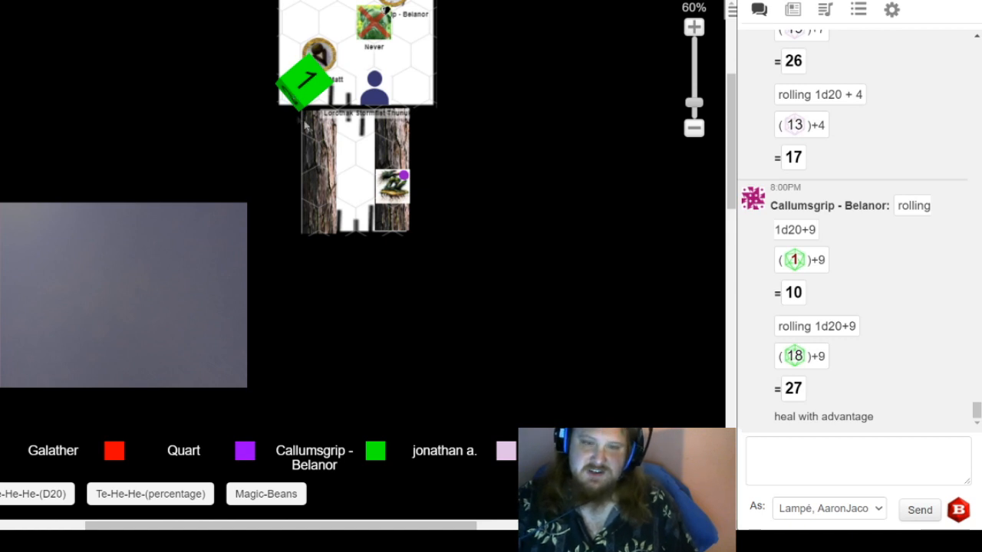
{"action": "mouse_move", "coordinate": [387, 201]}
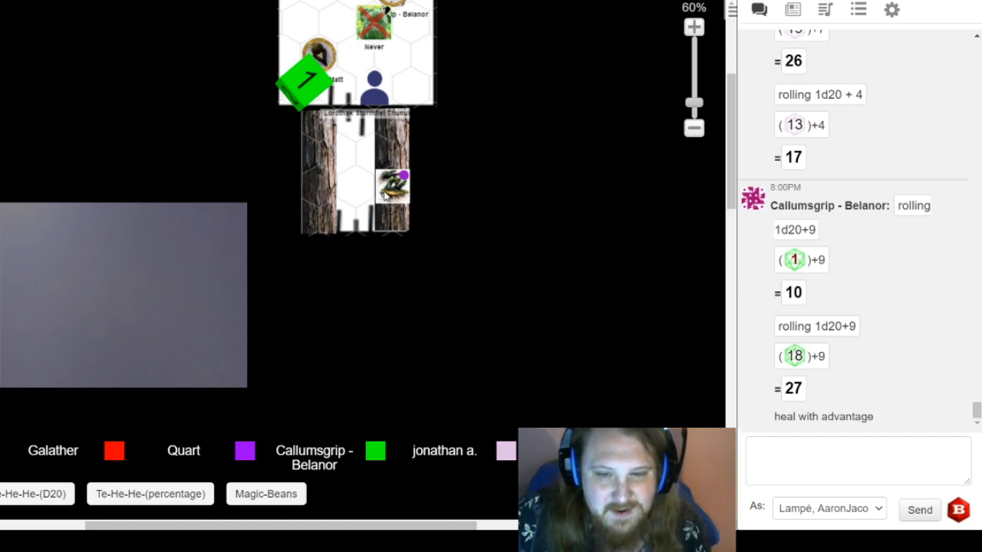
{"action": "left_click", "coordinate": [384, 84]}
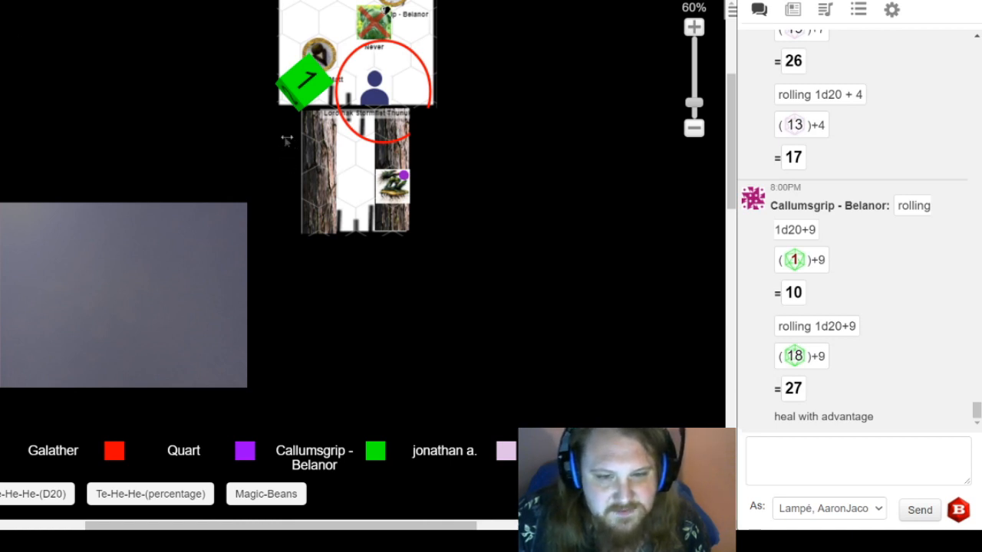
{"action": "mouse_move", "coordinate": [270, 138]}
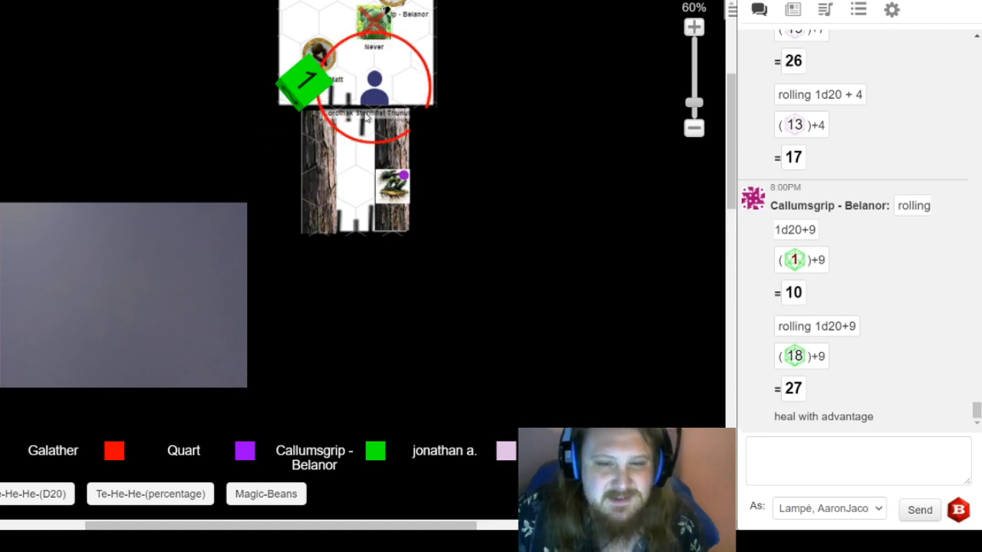
{"action": "mouse_move", "coordinate": [453, 126]}
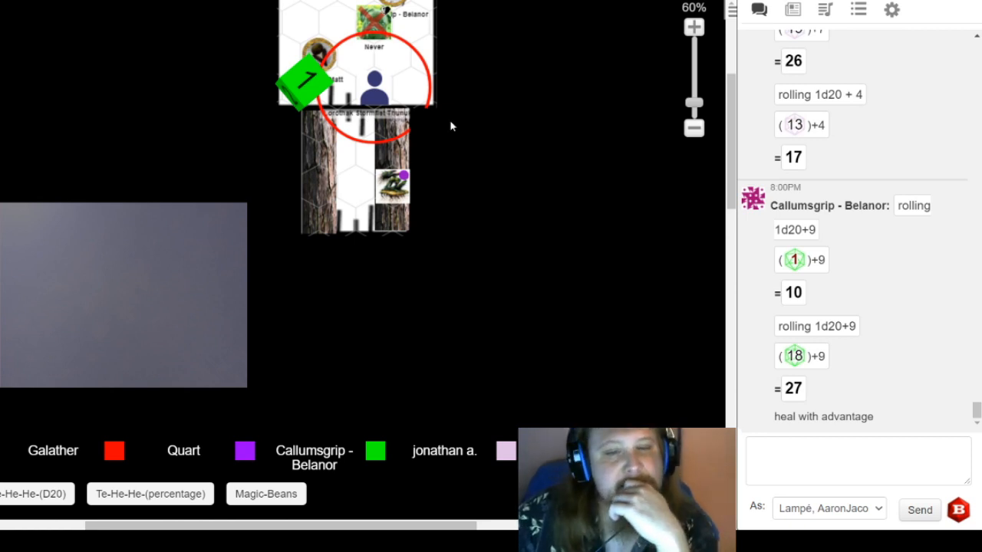
{"action": "mouse_move", "coordinate": [299, 178]}
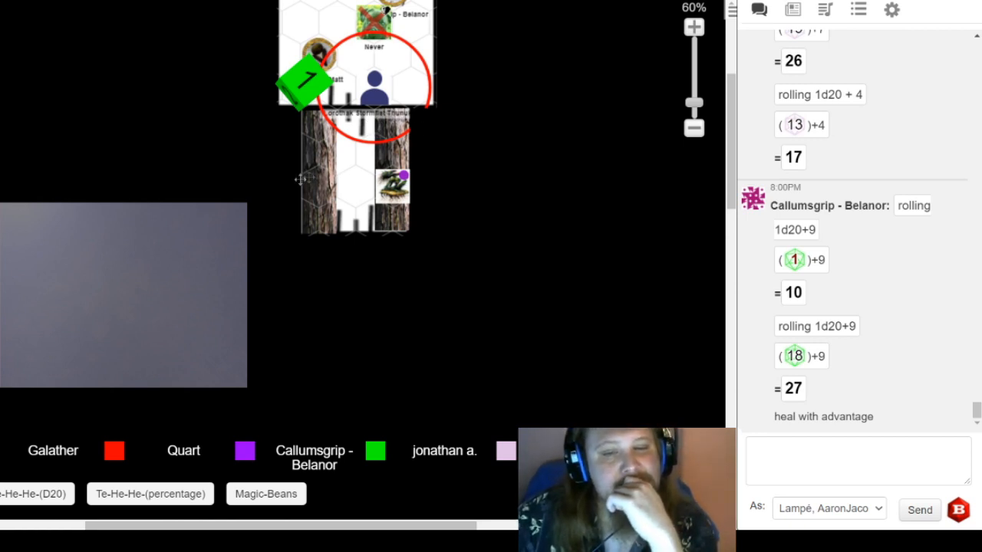
{"action": "mouse_move", "coordinate": [283, 147]}
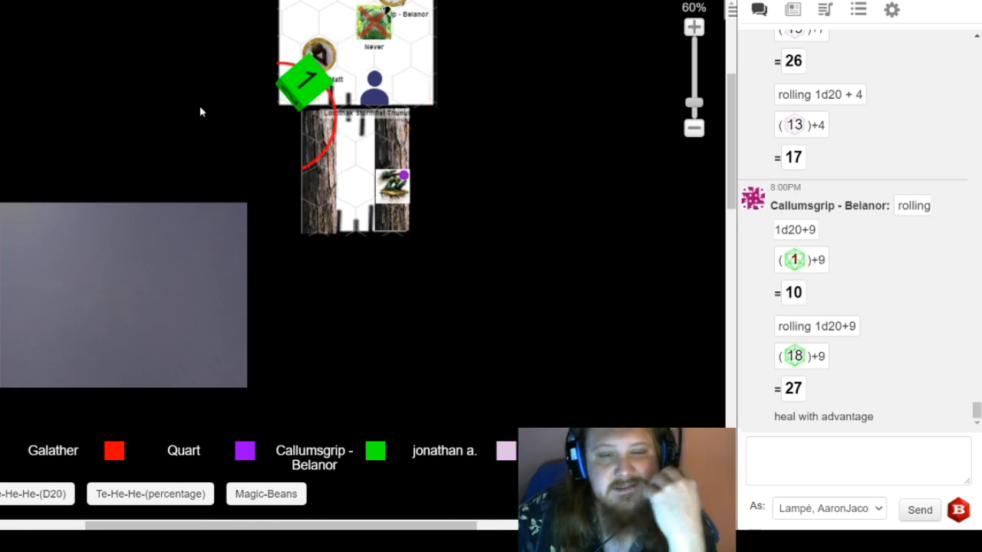
{"action": "mouse_move", "coordinate": [258, 117]}
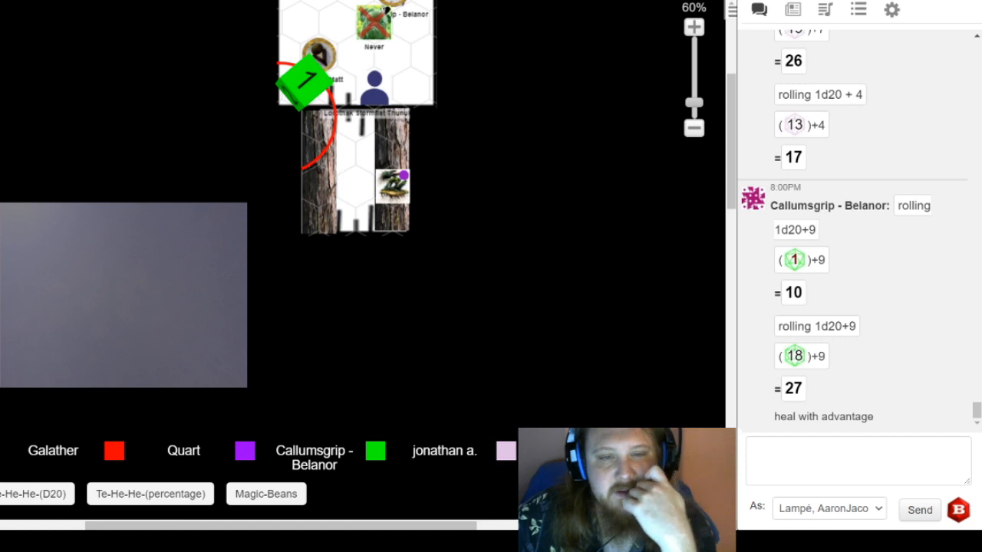
{"action": "mouse_move", "coordinate": [267, 43]}
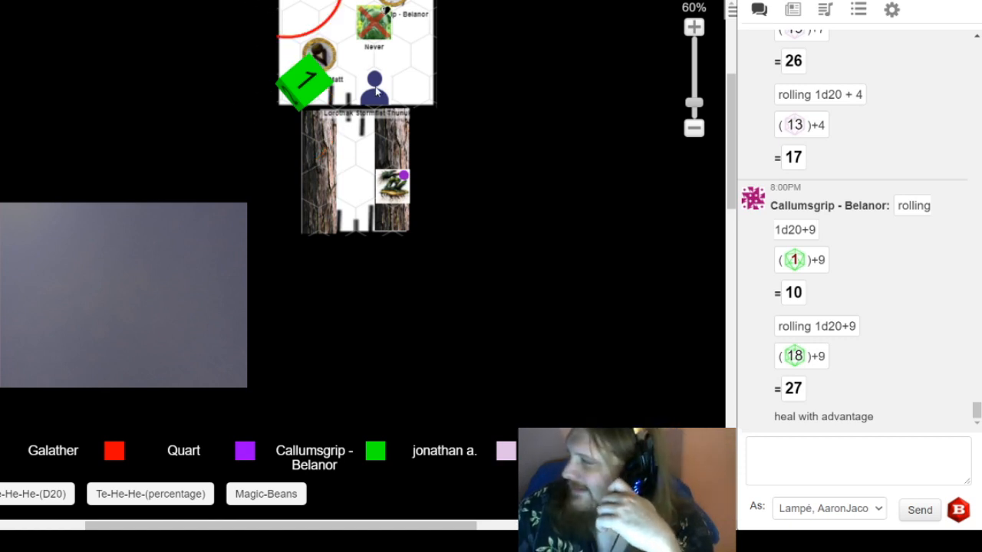
{"action": "mouse_move", "coordinate": [393, 92]}
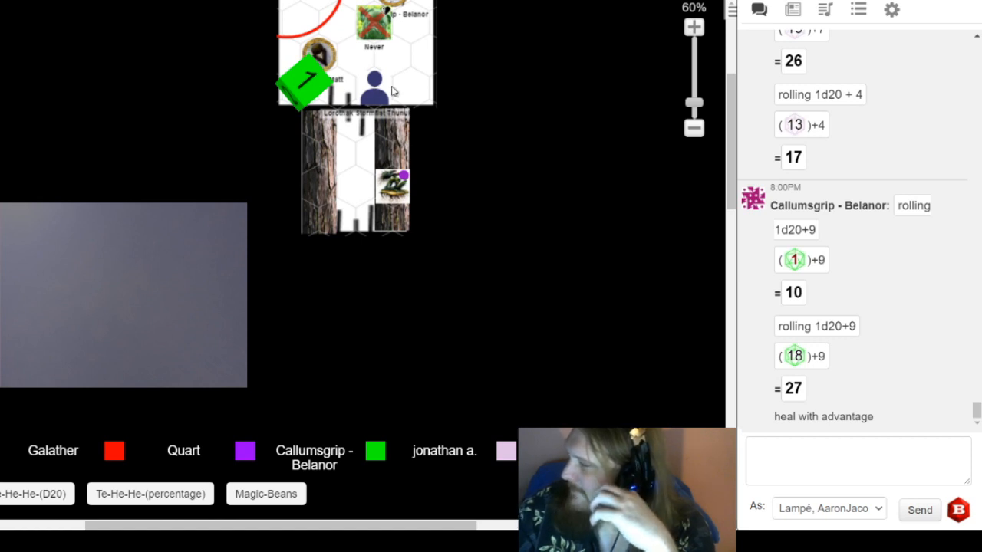
- Drag Galather's token into the top of the tree corridor beside the red area circle
{"action": "left_click_drag", "start_coordinate": [322, 58], "coordinate": [356, 123]}
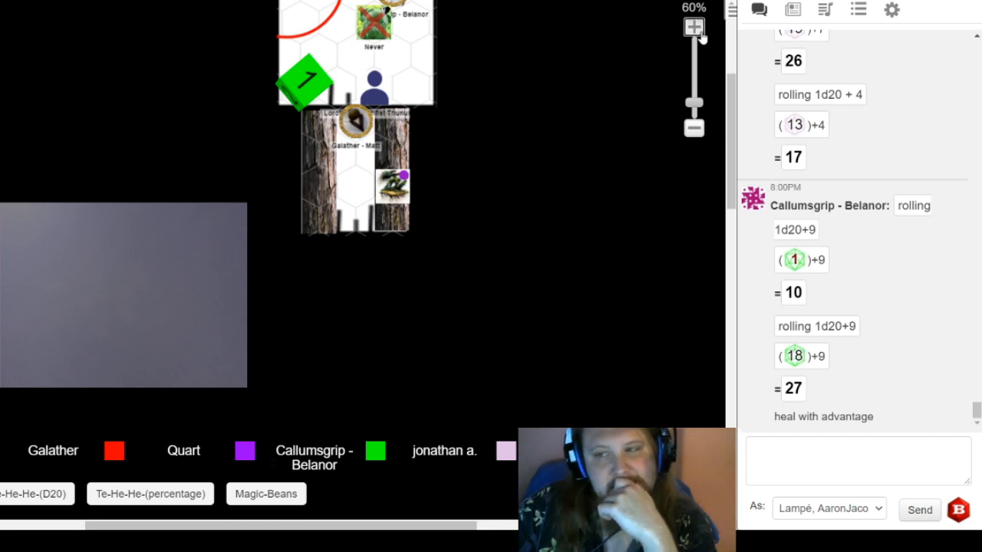
{"action": "left_click", "coordinate": [694, 28]}
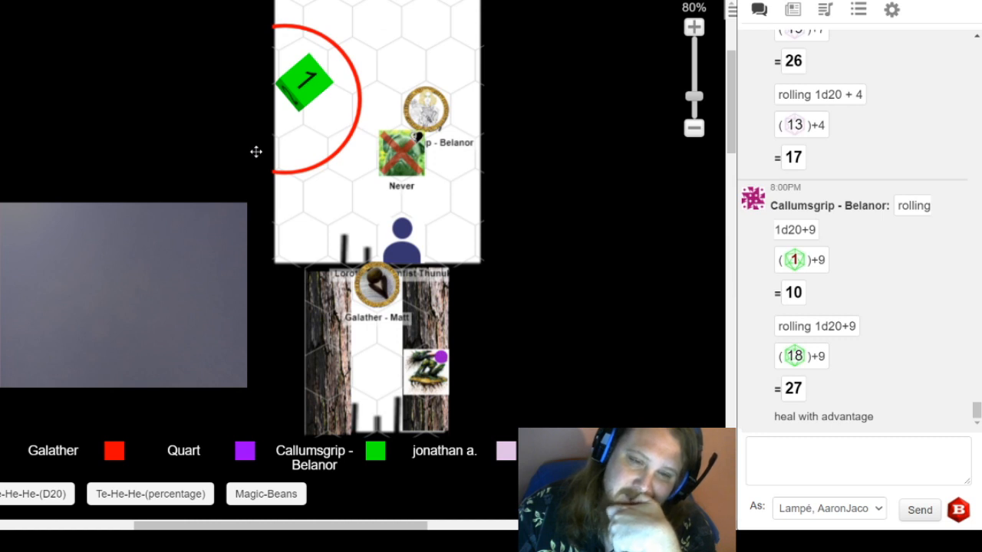
{"action": "mouse_move", "coordinate": [247, 154]}
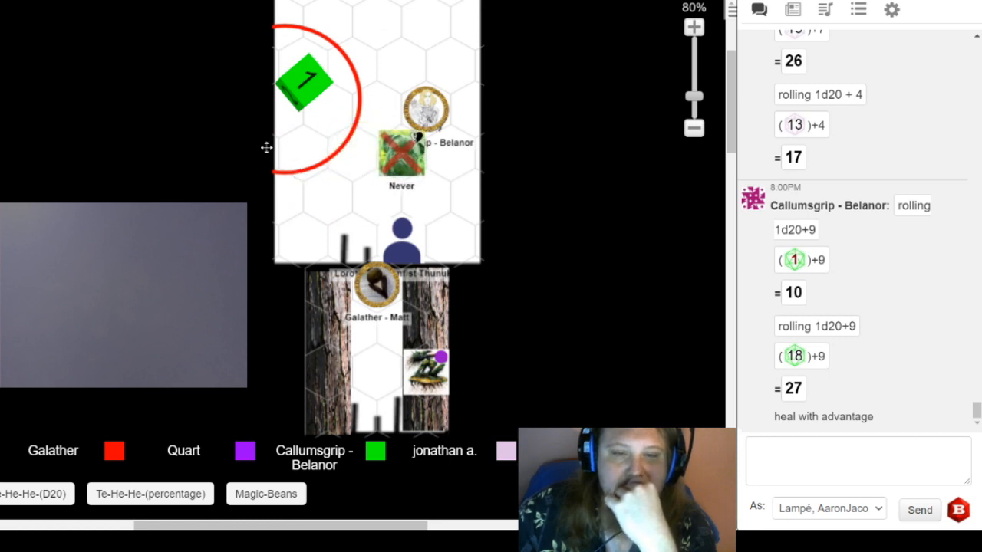
{"action": "mouse_move", "coordinate": [310, 141]}
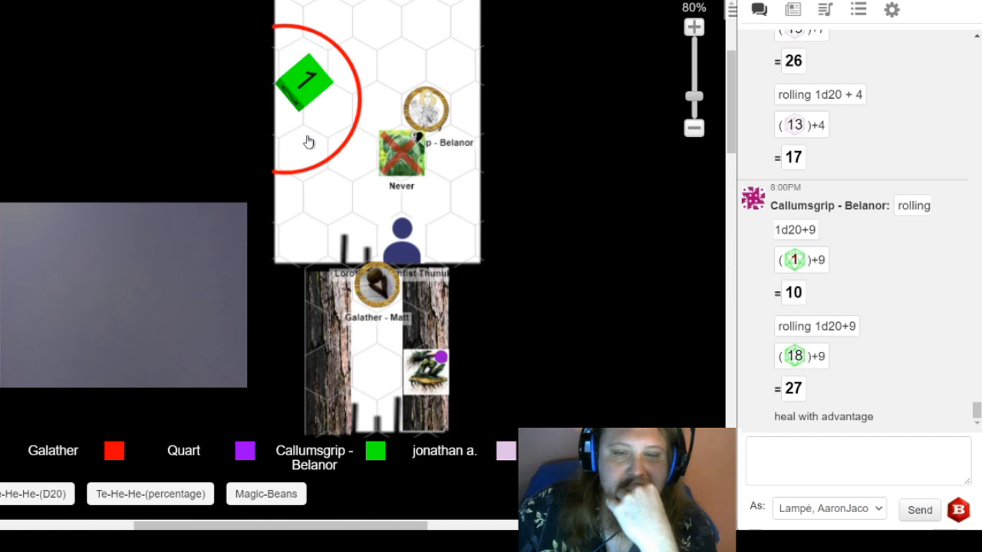
{"action": "mouse_move", "coordinate": [227, 154]}
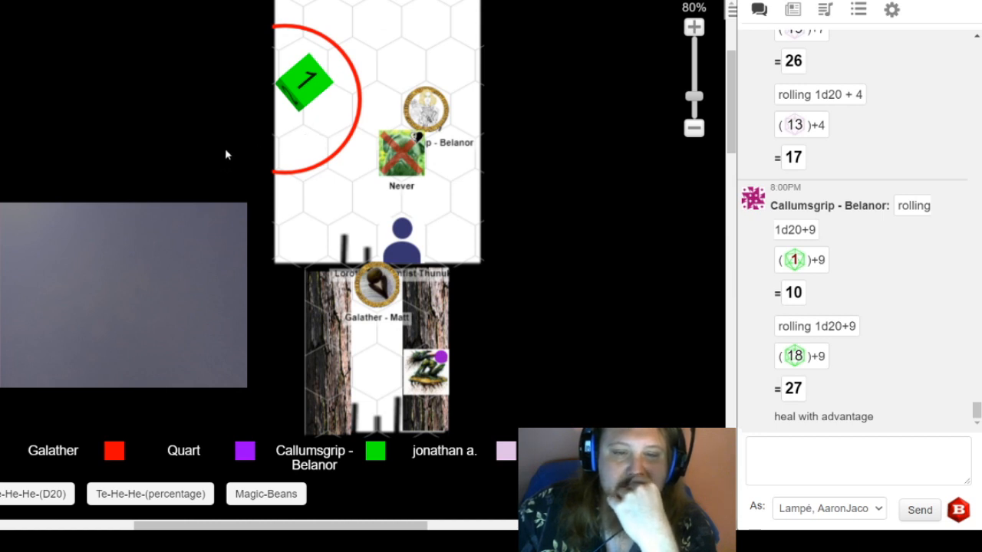
{"action": "mouse_move", "coordinate": [301, 144]}
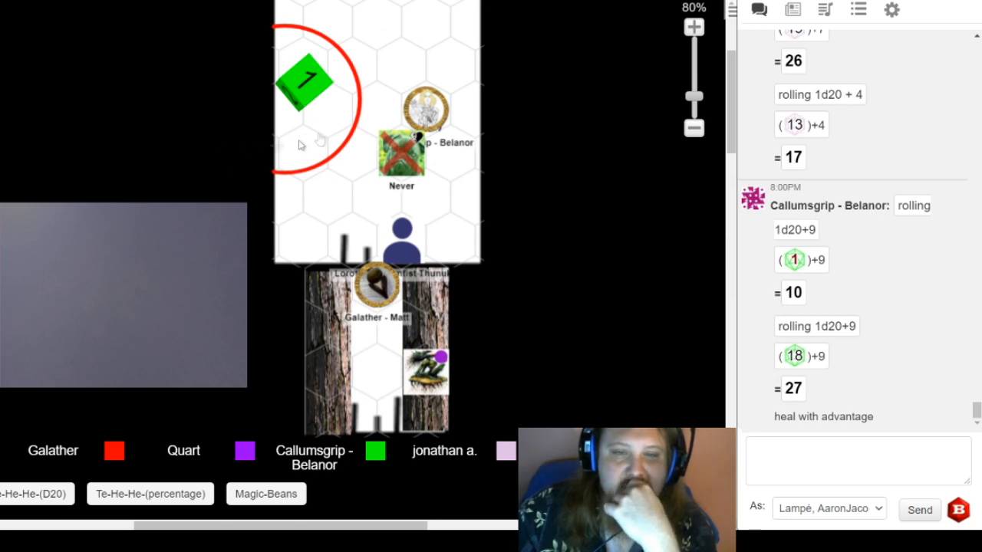
{"action": "mouse_move", "coordinate": [242, 152]}
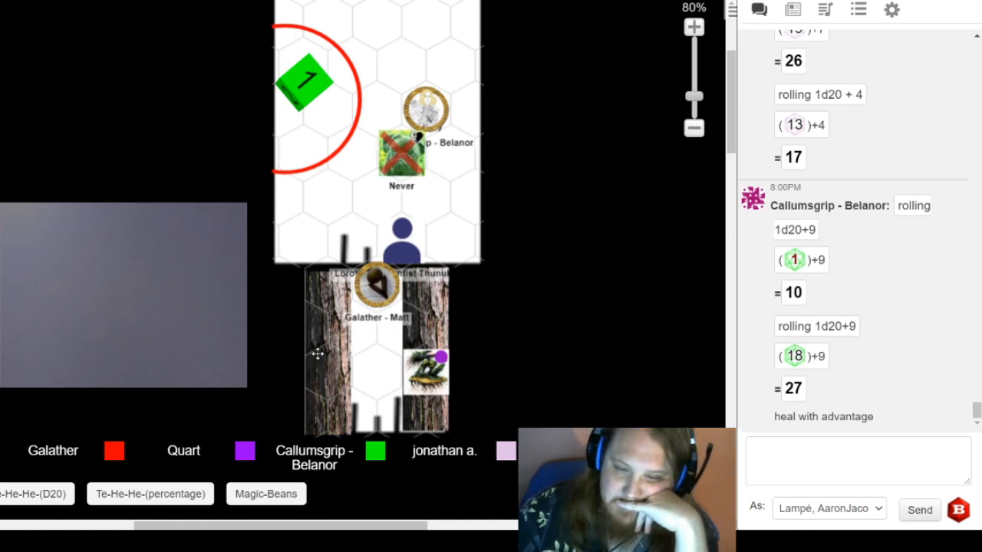
{"action": "mouse_move", "coordinate": [323, 362]}
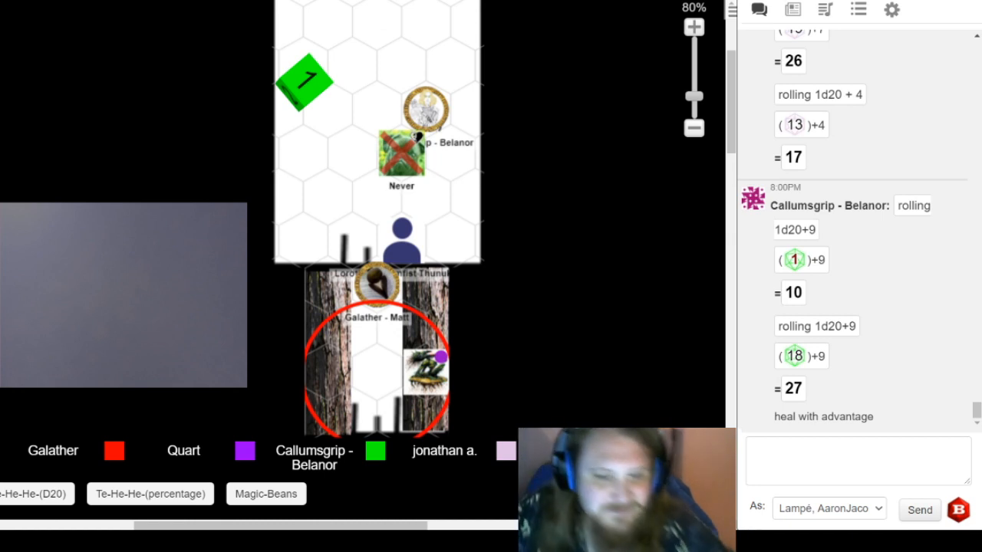
{"action": "mouse_move", "coordinate": [271, 172]}
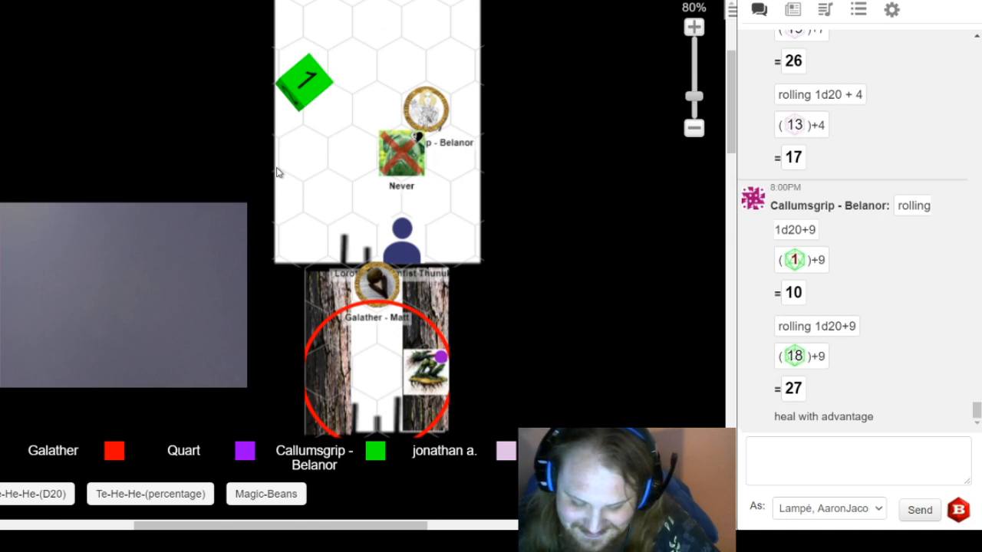
- Scroll the chat down to Galather's 1d20+7 attack roll totalling 12
{"action": "scroll", "scroll_direction": "down", "scroll_amount": 3}
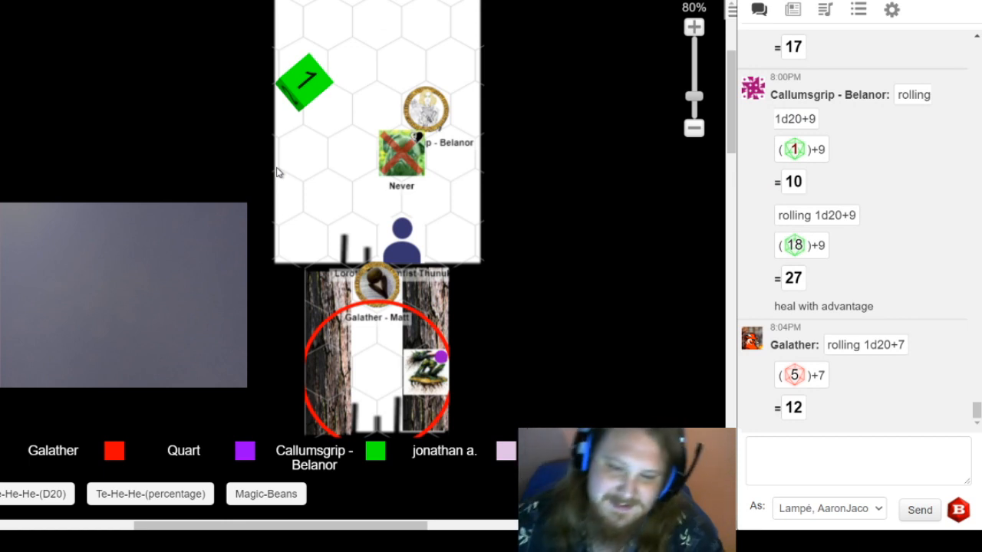
{"action": "mouse_move", "coordinate": [328, 258]}
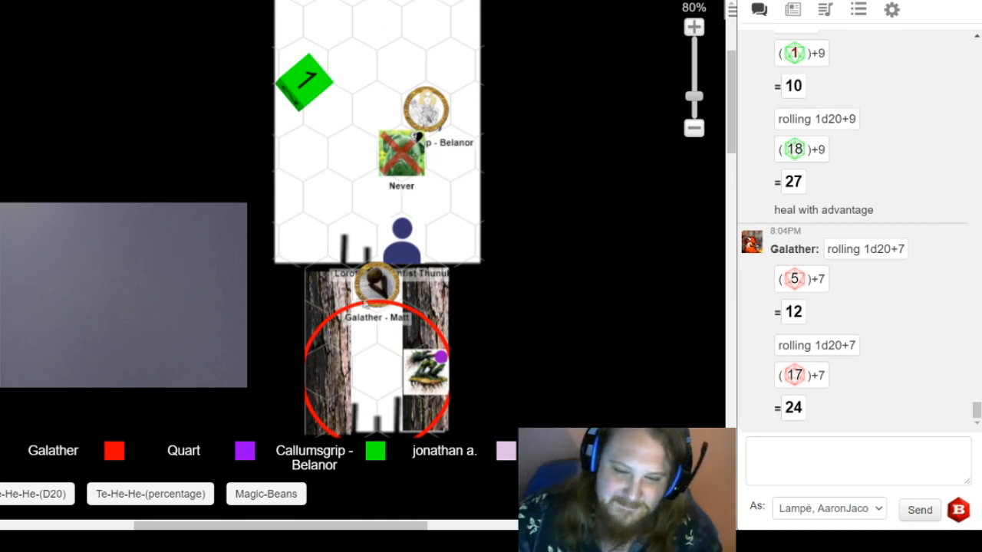
{"action": "mouse_move", "coordinate": [521, 192]}
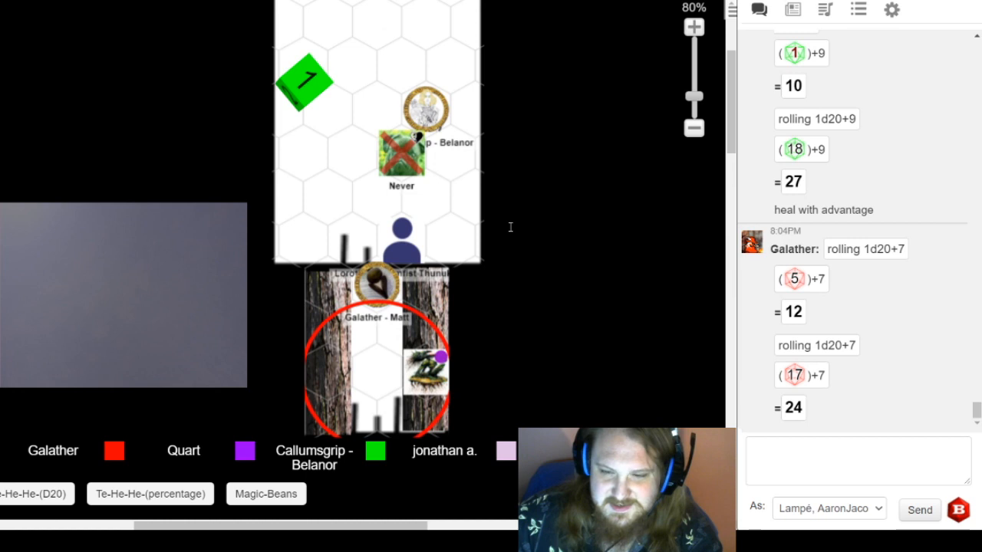
{"action": "mouse_move", "coordinate": [659, 400]}
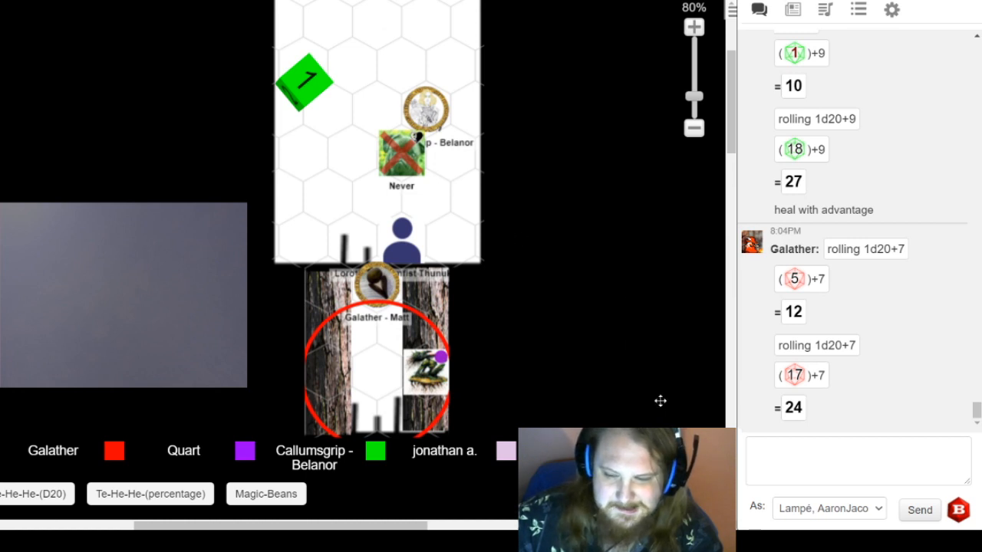
{"action": "mouse_move", "coordinate": [485, 261]}
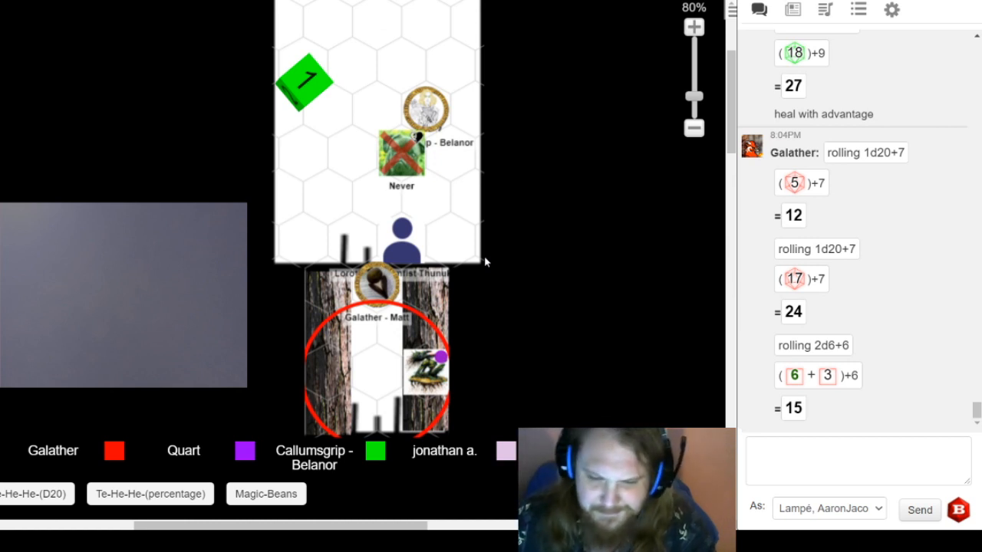
{"action": "mouse_move", "coordinate": [340, 308]}
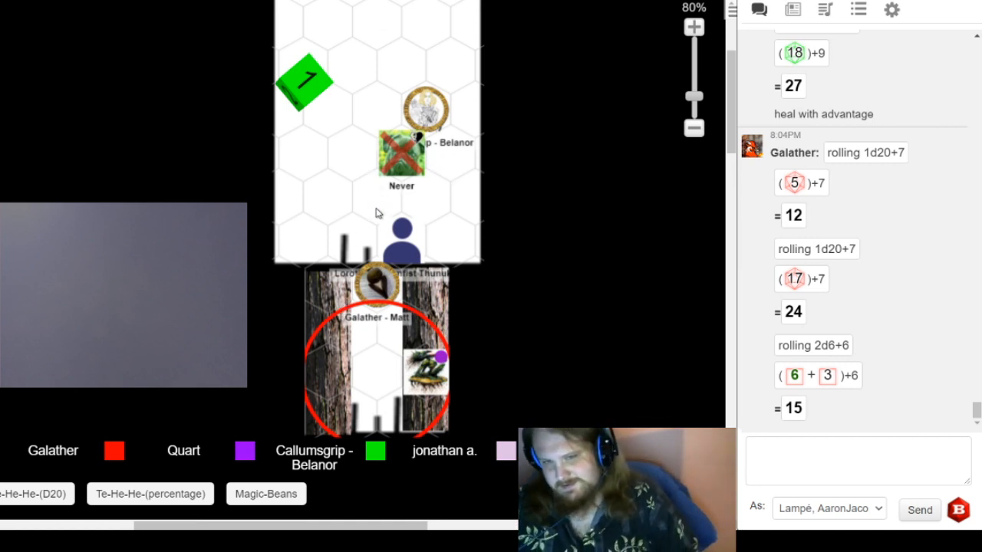
{"action": "mouse_move", "coordinate": [491, 273]}
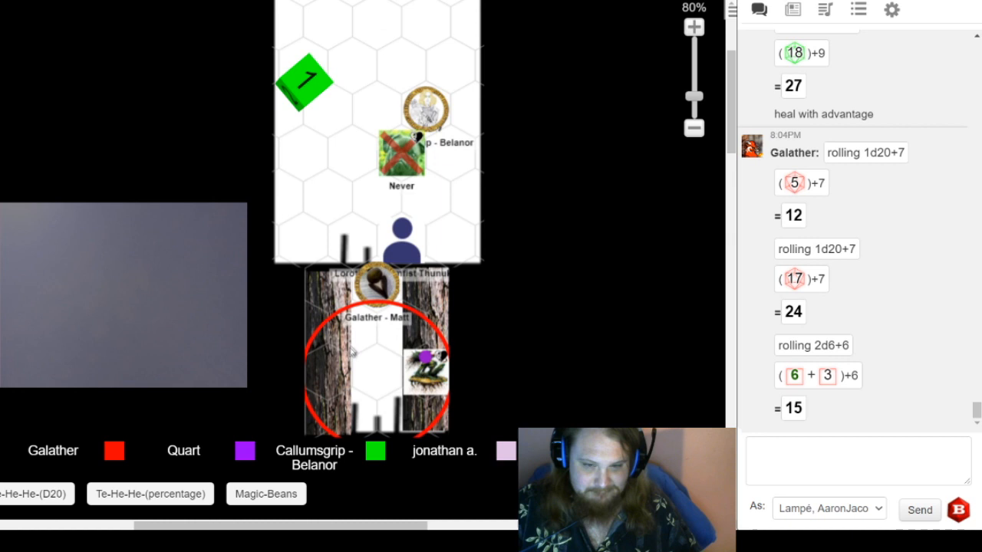
{"action": "mouse_move", "coordinate": [365, 359]}
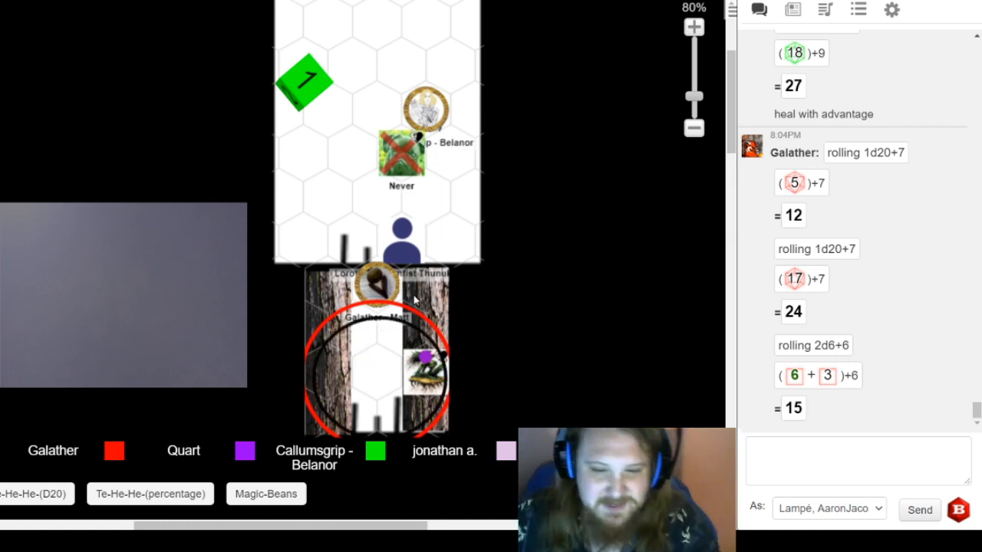
{"action": "mouse_move", "coordinate": [552, 180]}
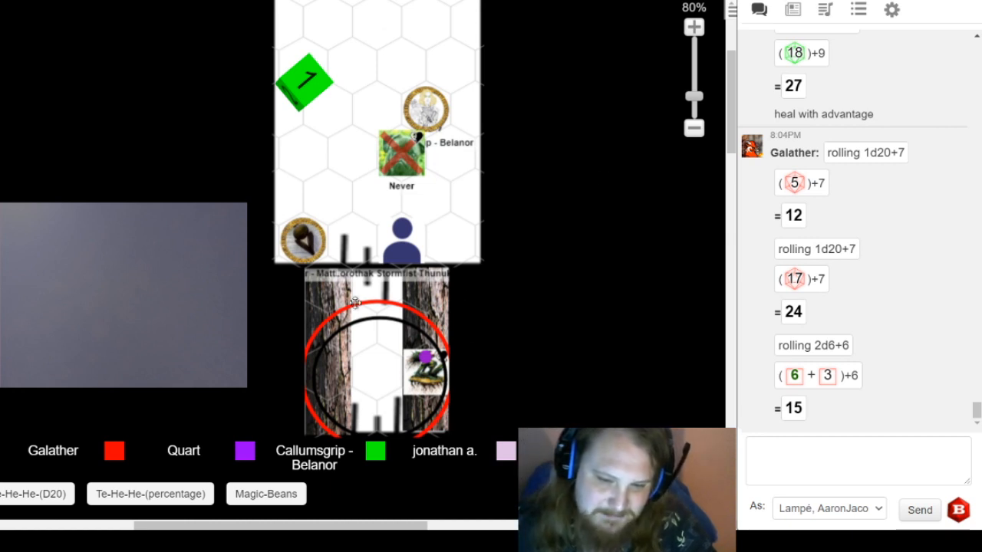
{"action": "mouse_move", "coordinate": [561, 339]}
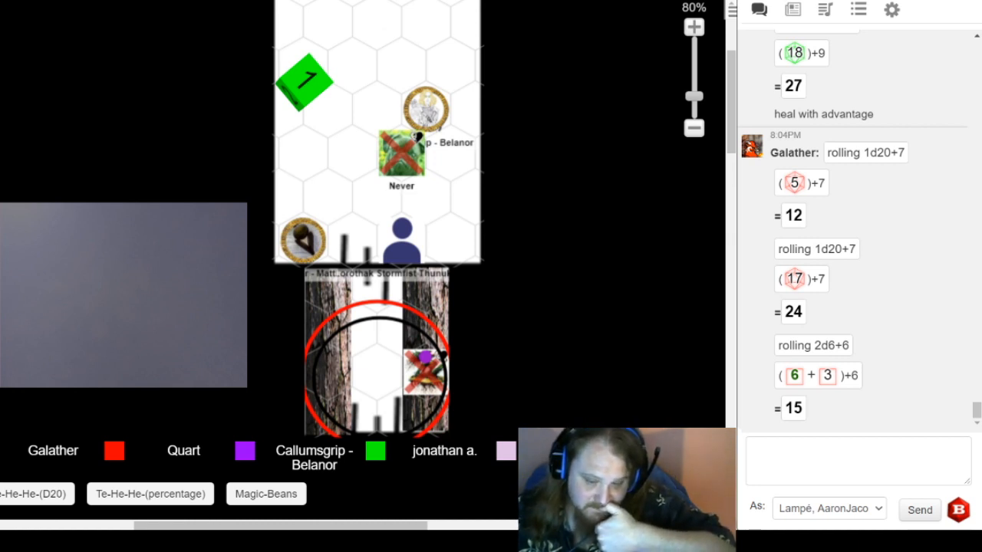
- Scroll the chat down to Belanor's 2d8+3 damage roll totalling 10
{"action": "scroll", "scroll_direction": "down", "scroll_amount": 3}
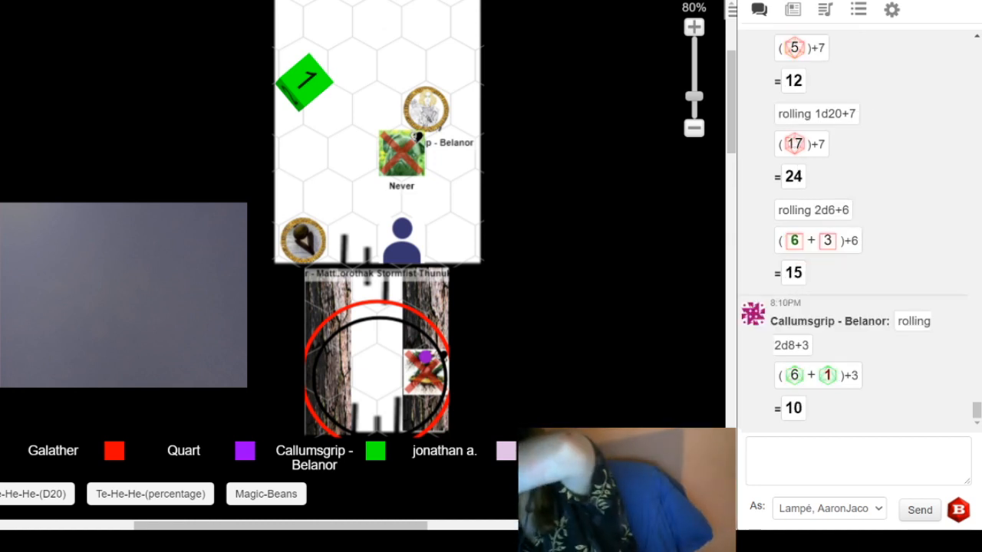